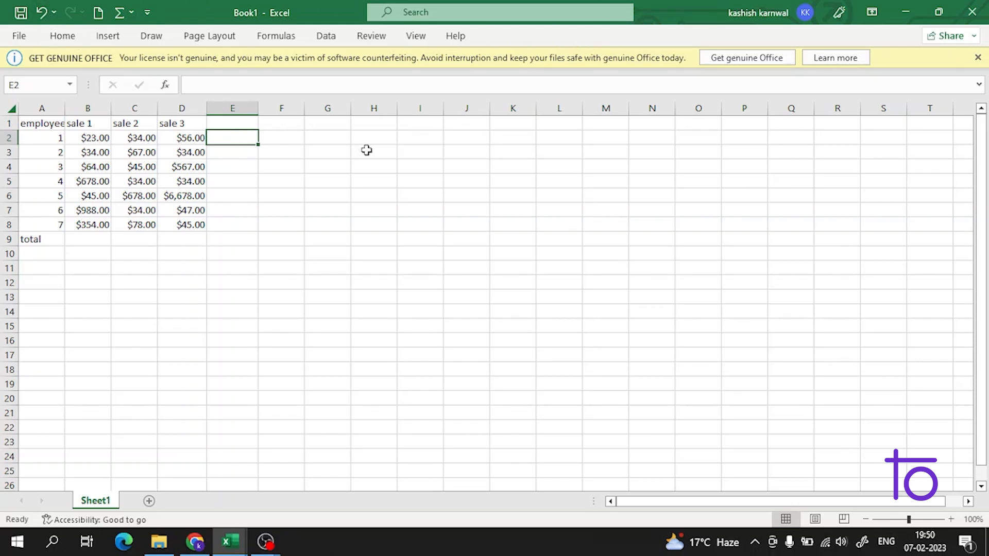
pyautogui.moveTo(234, 123)
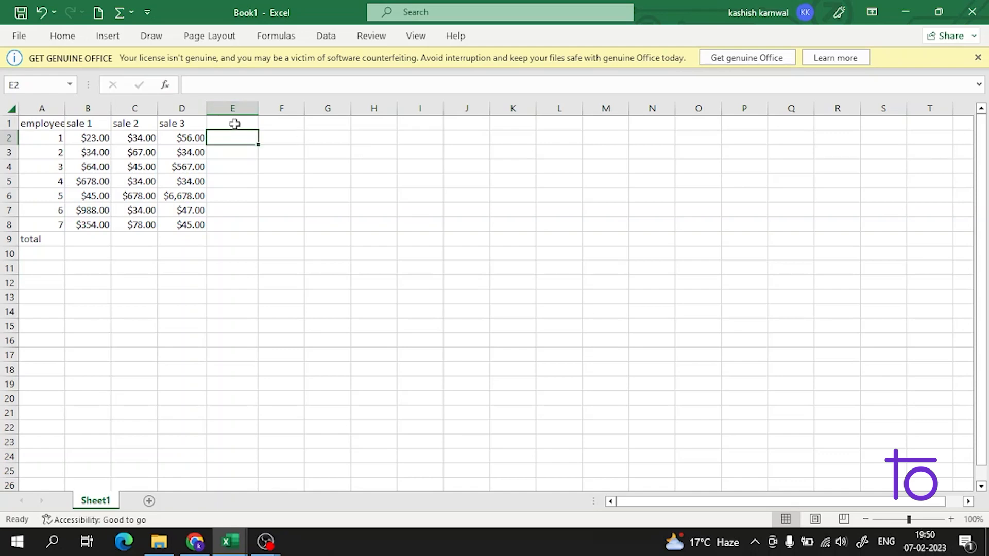
# Step: Add a 'sale 4' heading in E1 with values 34, 56, 34, 678, 578, 56, 67 below
pyautogui.click(232, 123)
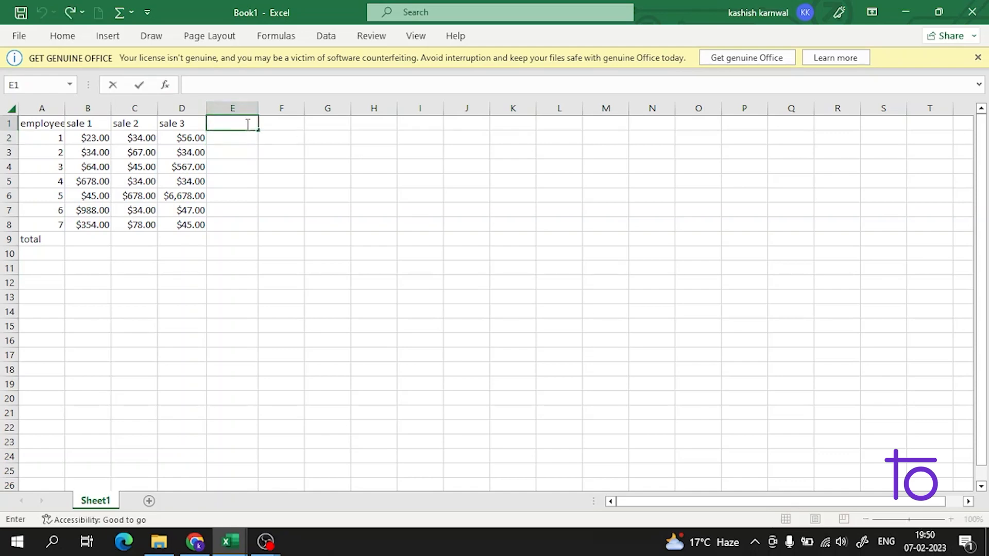
pyautogui.write('sale 4')
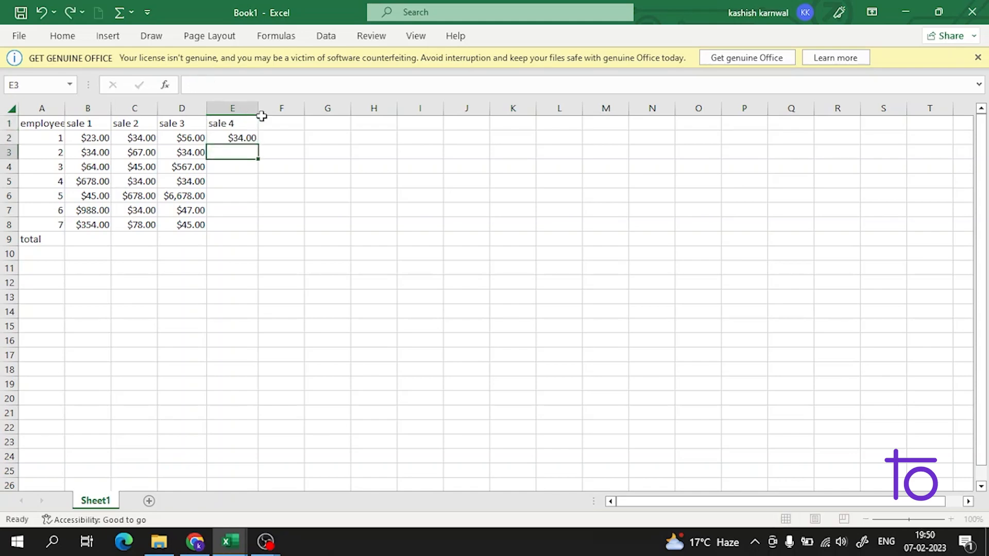
pyautogui.write('34.00')
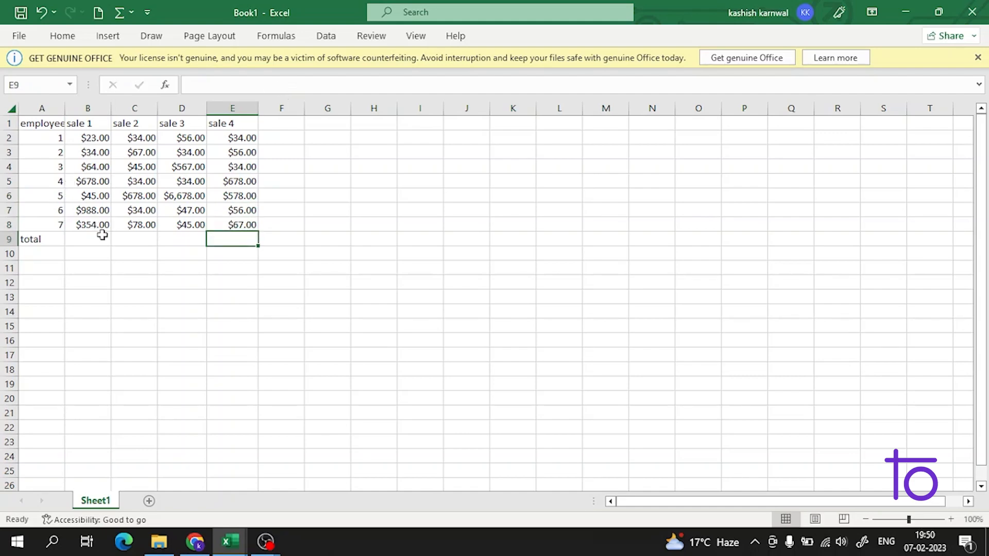
# Step: Enter a SUM of sale 1's values in B9 of the total row
pyautogui.click(88, 238)
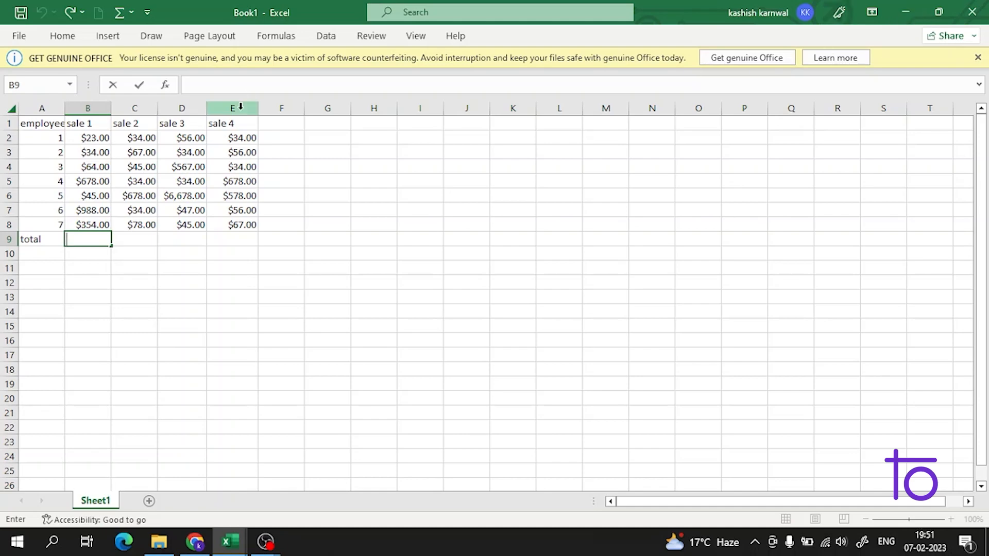
pyautogui.click(135, 239)
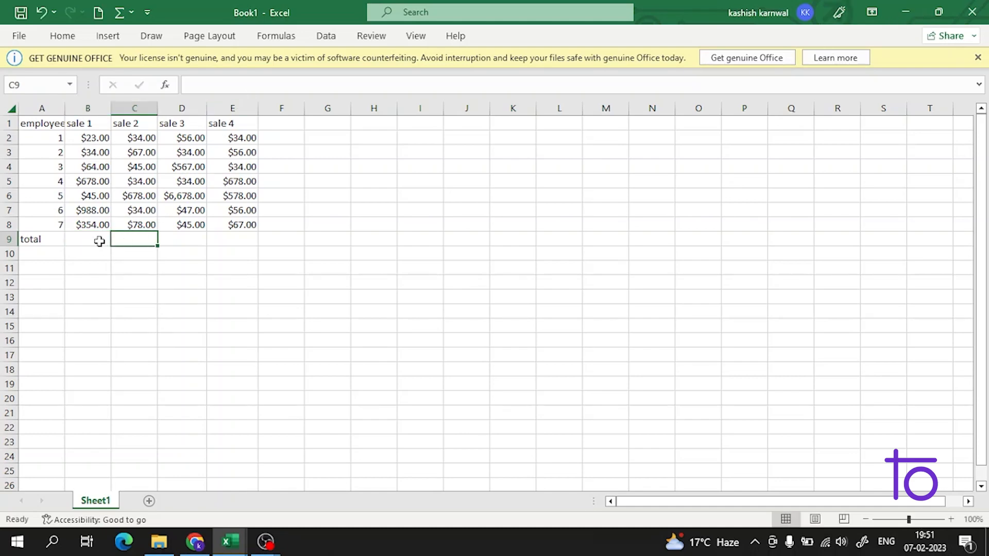
pyautogui.click(87, 239)
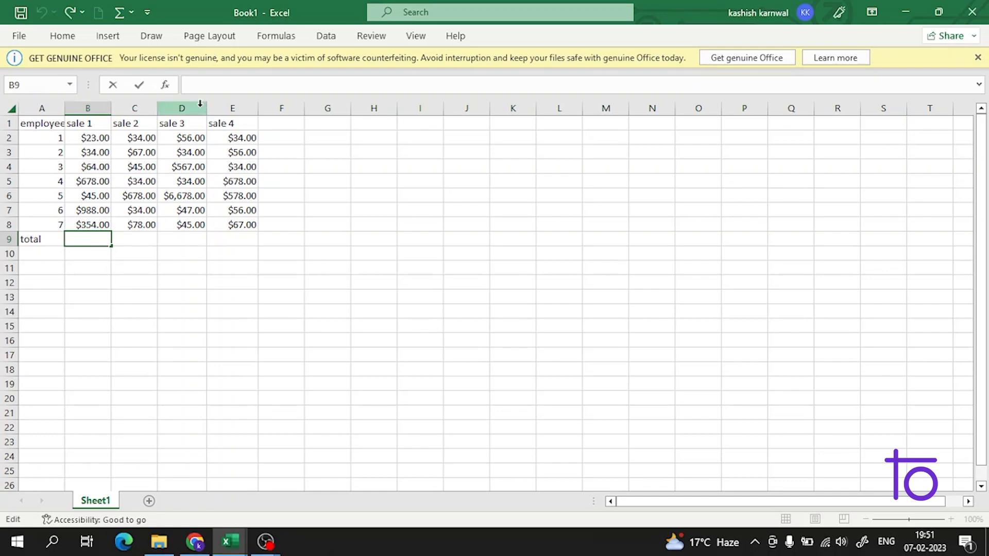
pyautogui.write('=su')
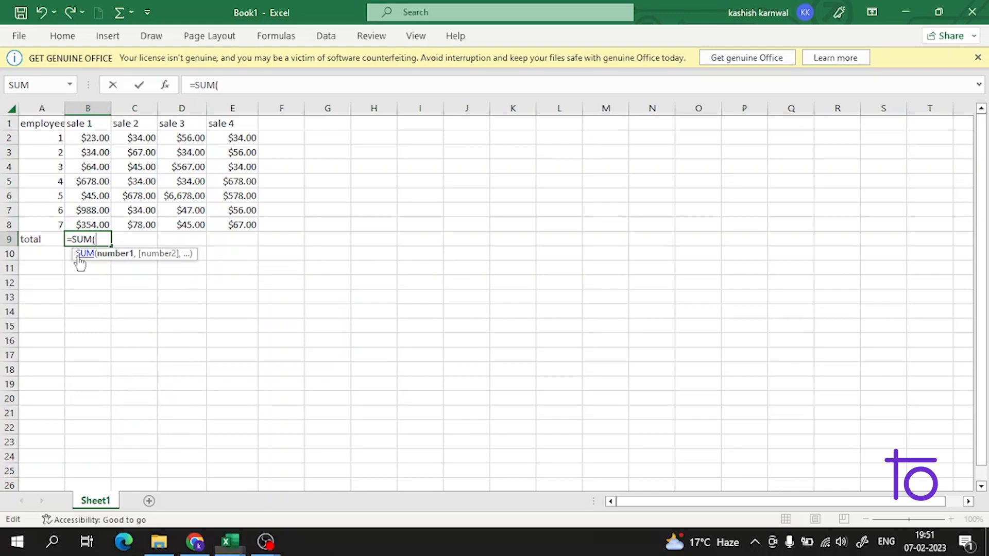
pyautogui.moveTo(87, 138); pyautogui.dragTo(88, 225)
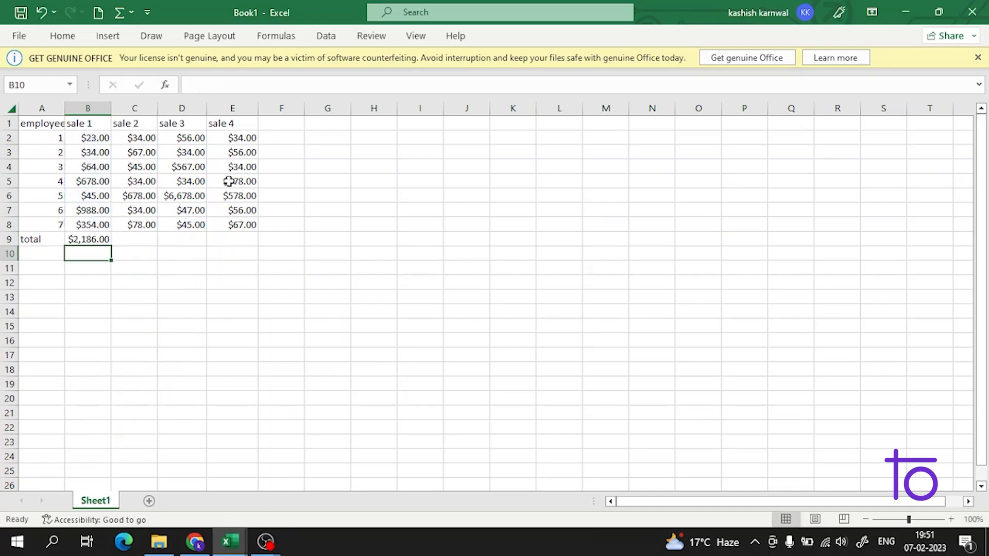
# Step: Sum sale 2's values in C9 of the total row
pyautogui.click(88, 239)
pyautogui.write('=')
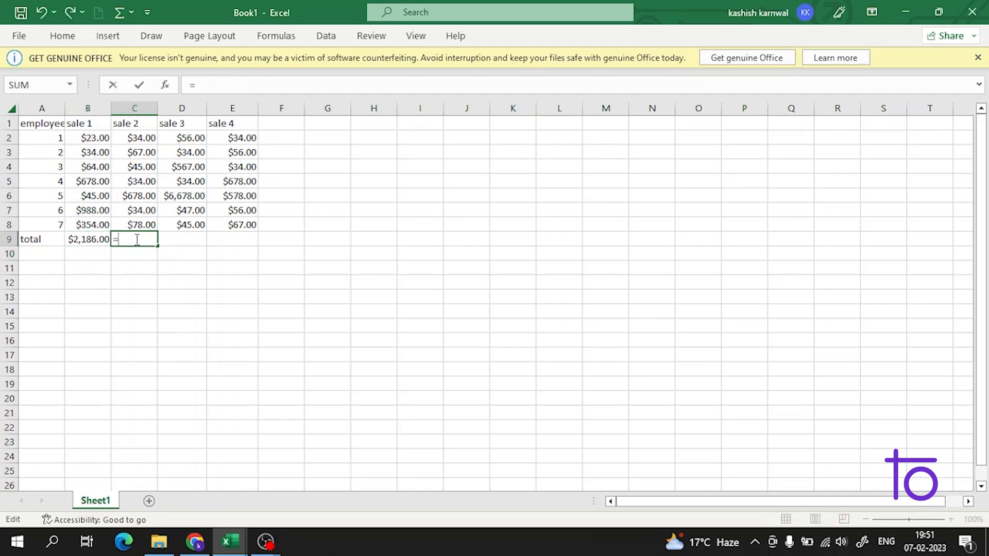
pyautogui.write('sum')
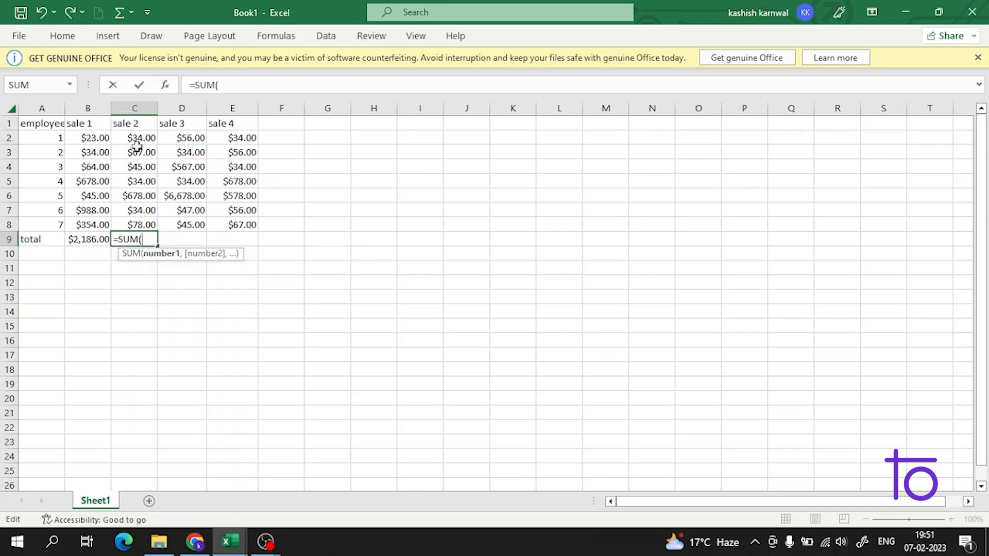
pyautogui.moveTo(134, 137); pyautogui.dragTo(133, 225)
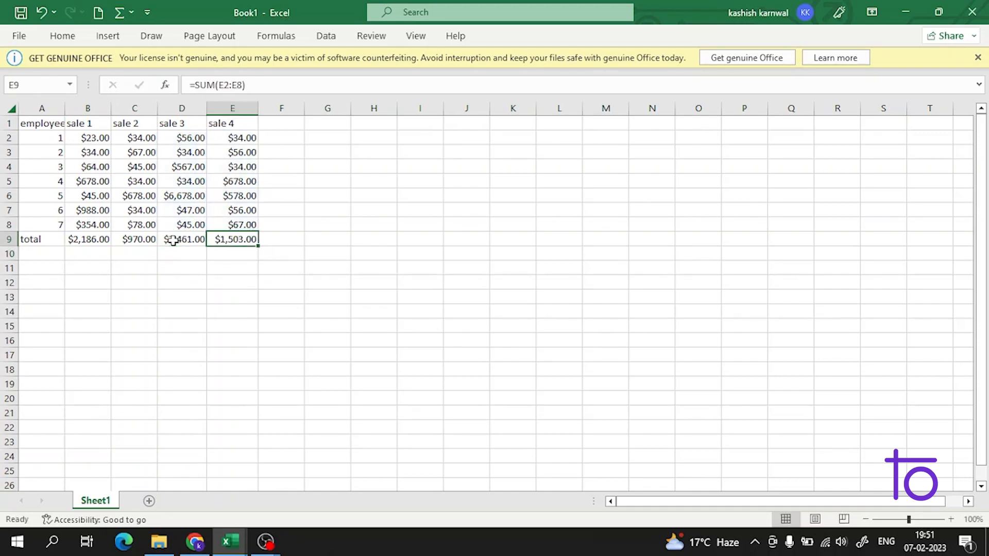
pyautogui.click(281, 138)
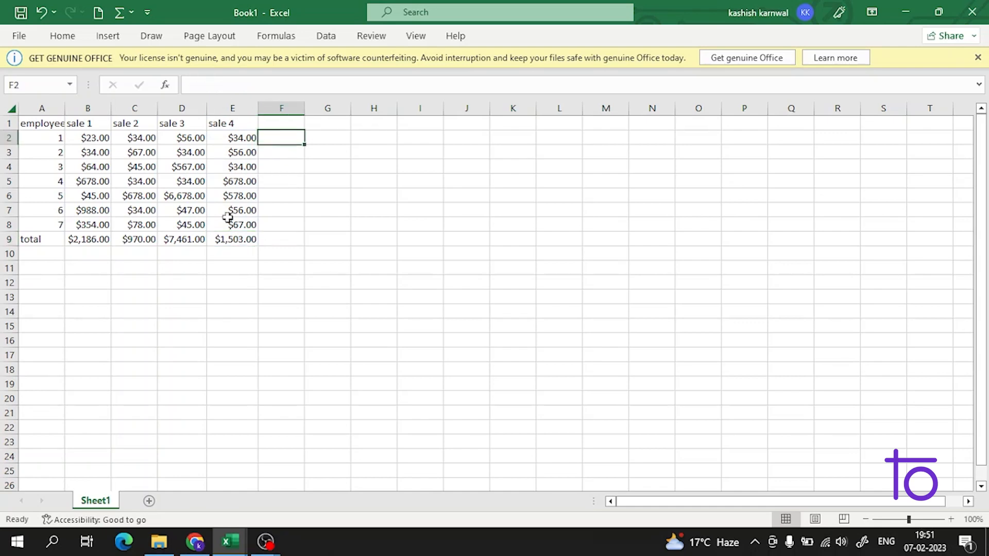
# Step: Delete the C9:E9 totals, keeping only the $2,186 sale 1 total in B9
pyautogui.moveTo(135, 239); pyautogui.dragTo(182, 253)
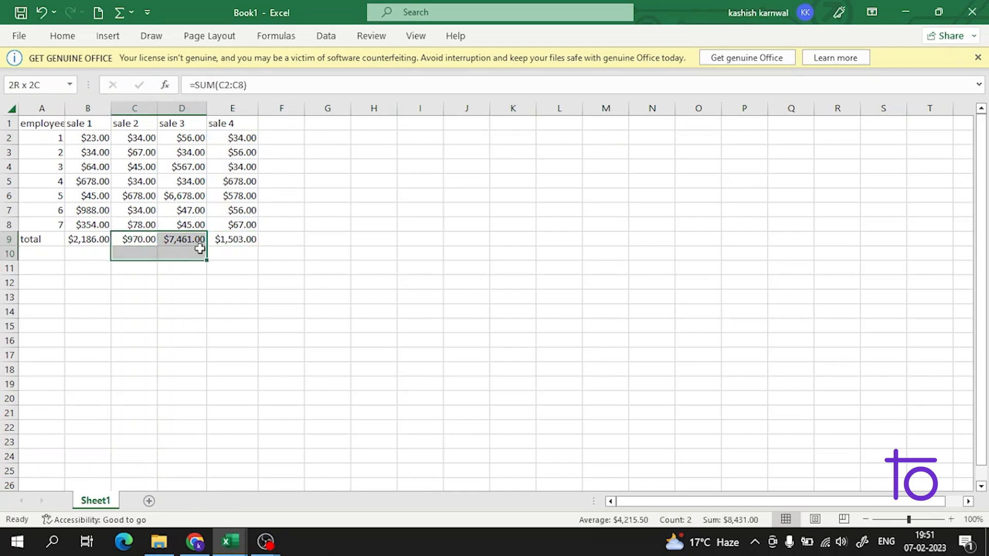
pyautogui.rightClick(182, 239)
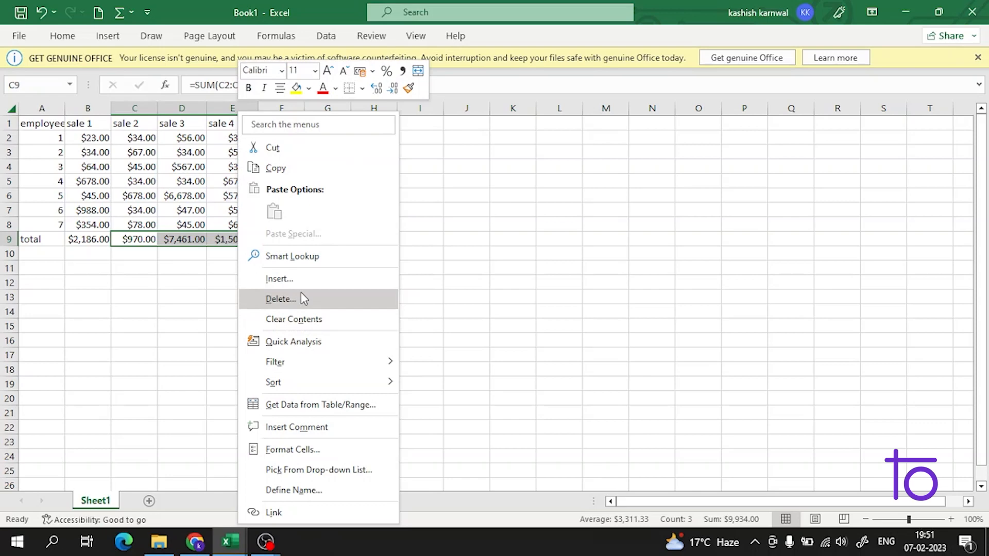
pyautogui.click(293, 318)
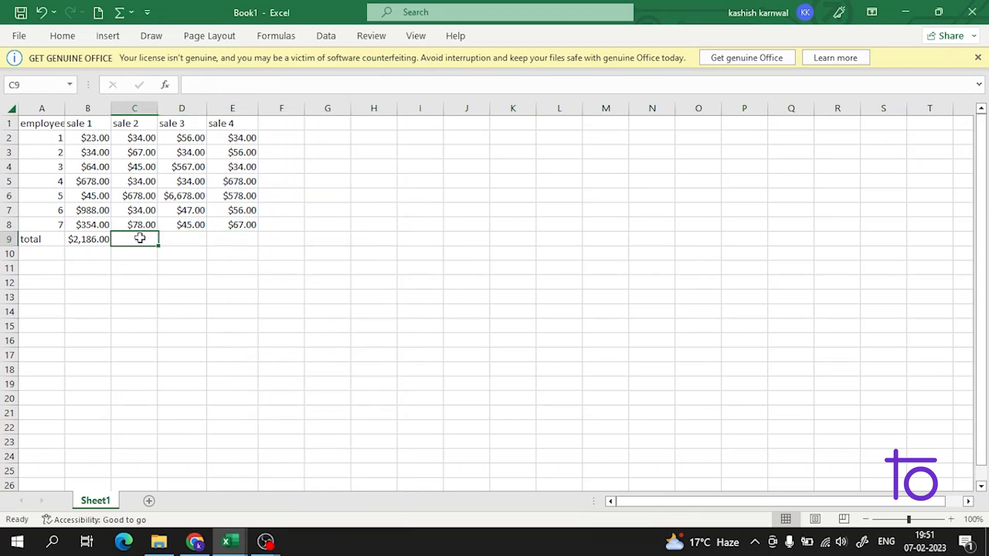
pyautogui.click(88, 296)
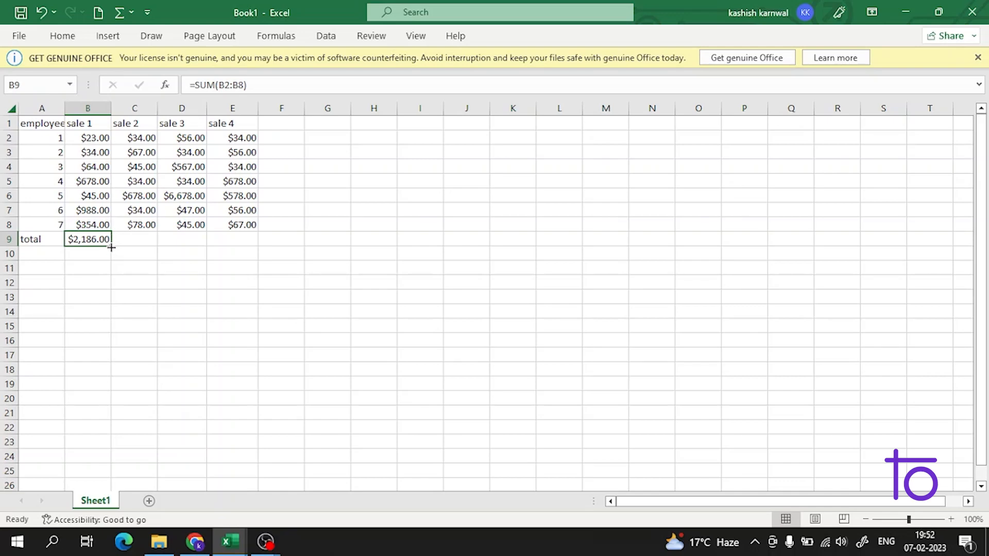
pyautogui.moveTo(112, 242)
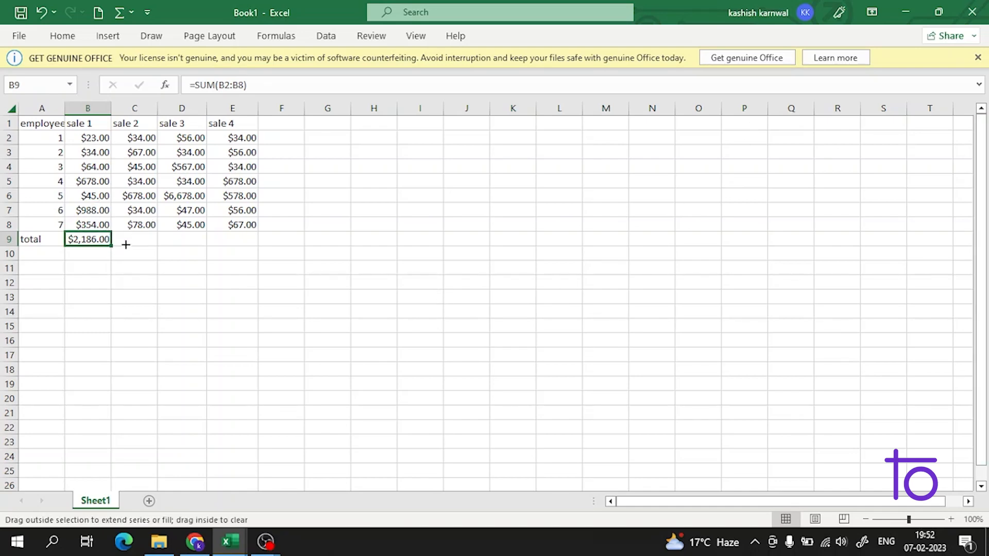
# Step: Fill B9's SUM formula right to E9, restoring totals $970, $7,461 and $1,503
pyautogui.moveTo(110, 247); pyautogui.dragTo(240, 246)
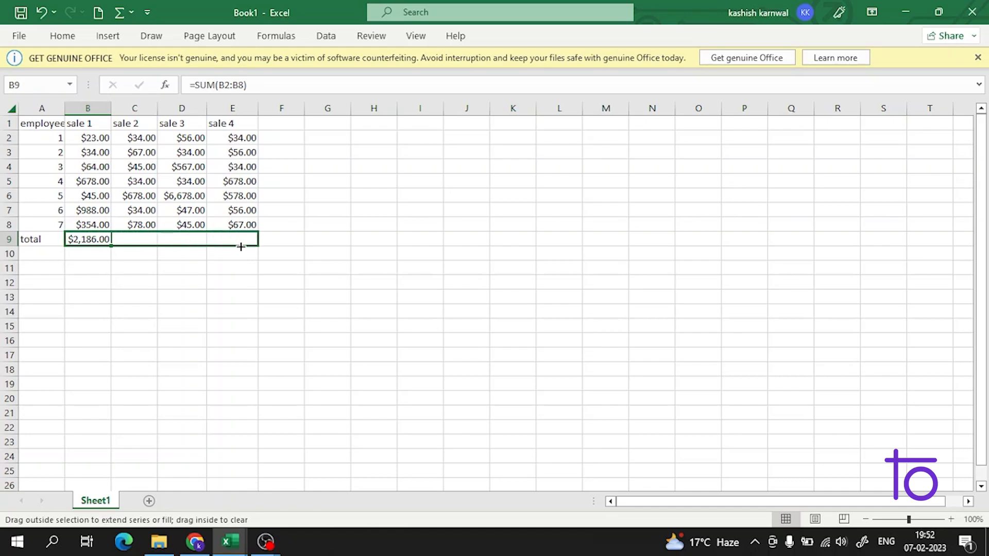
pyautogui.moveTo(110, 238); pyautogui.dragTo(256, 239)
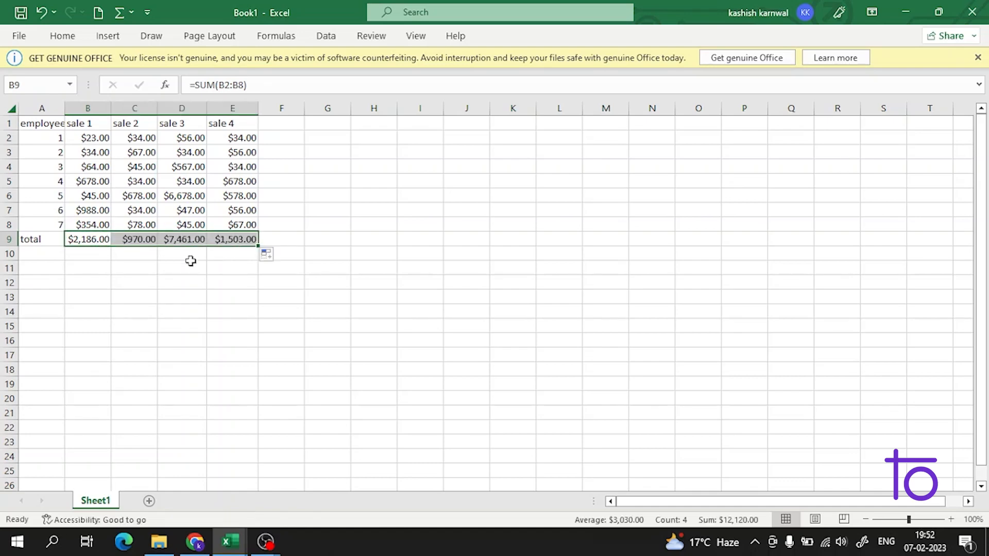
pyautogui.click(134, 238)
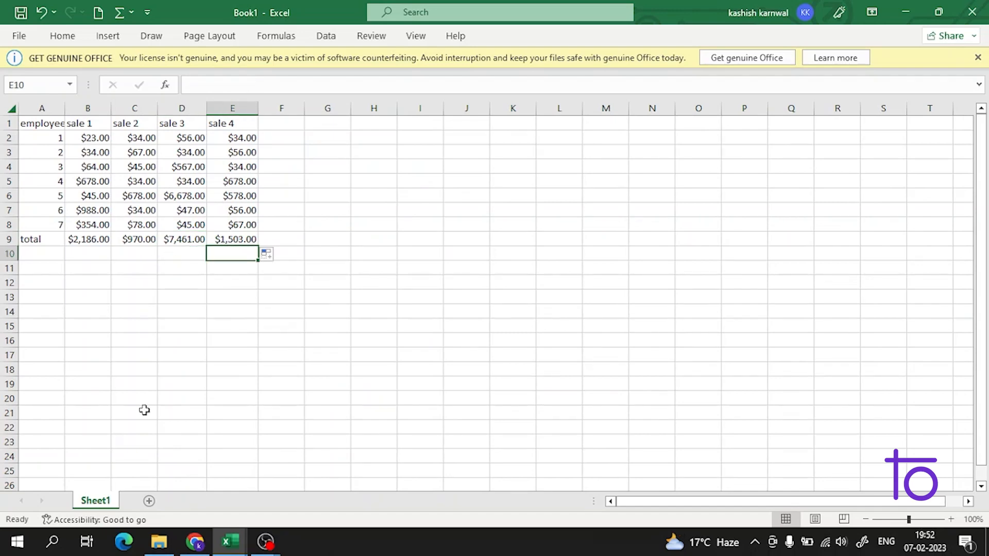
pyautogui.click(87, 238)
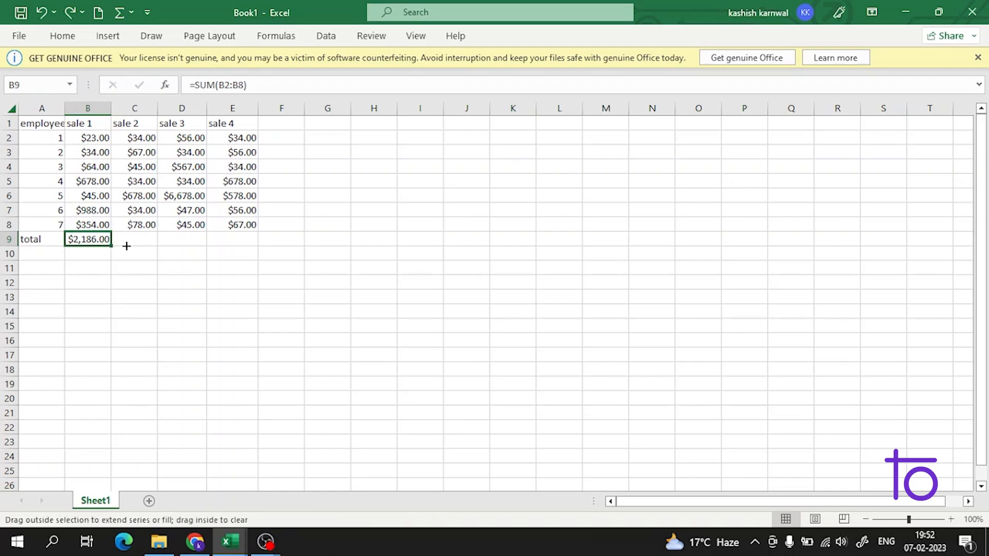
pyautogui.moveTo(110, 239); pyautogui.dragTo(206, 239)
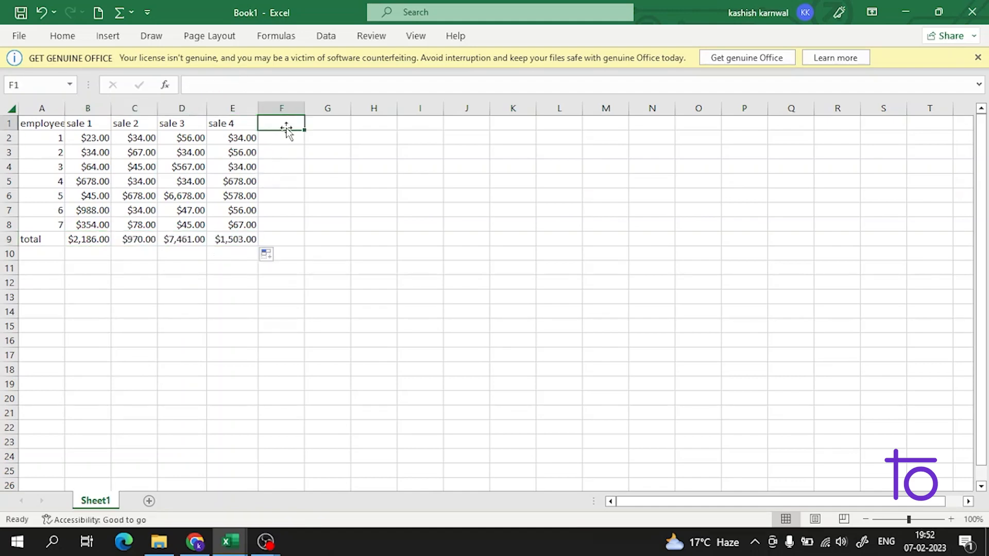
# Step: Enter 'total' as the column heading in F1
pyautogui.click(281, 138)
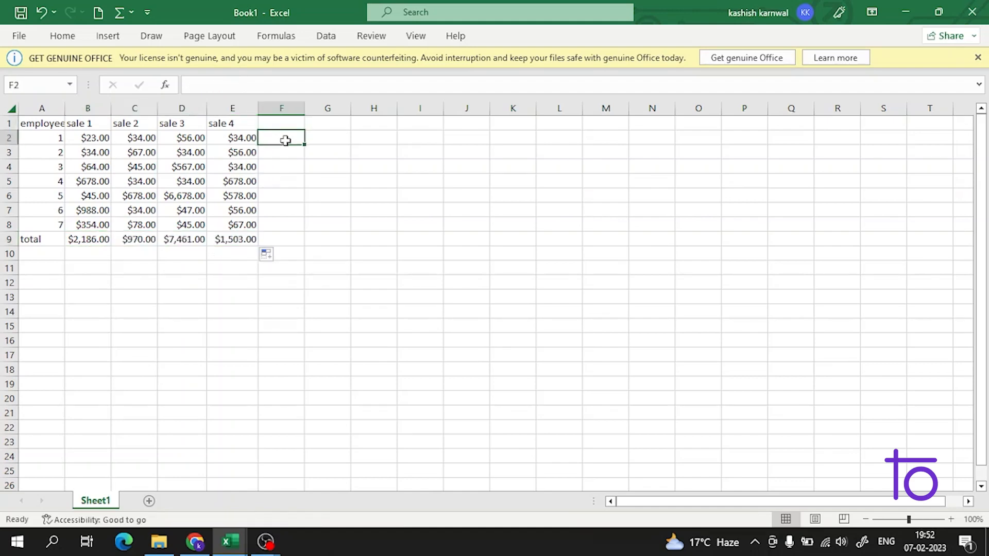
pyautogui.write('t')
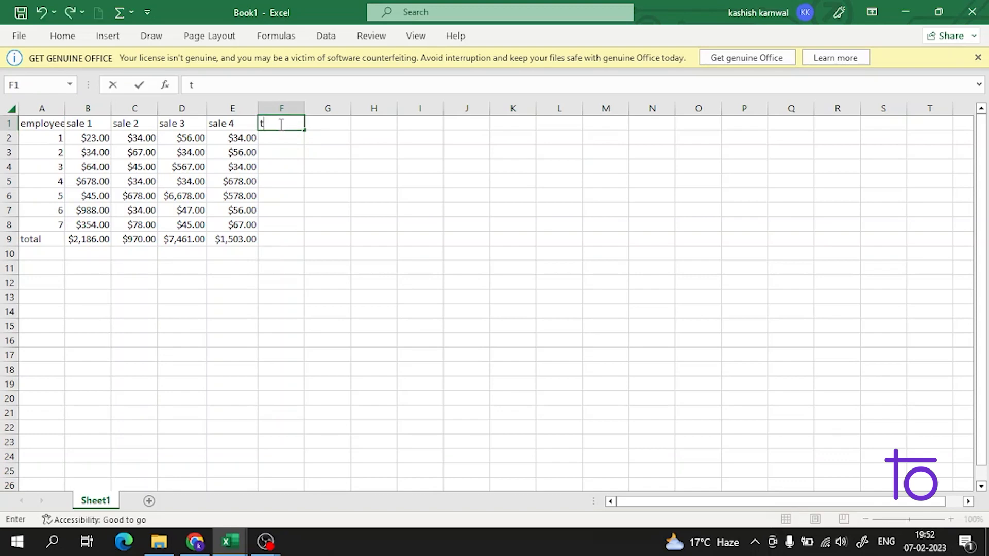
pyautogui.write('otal')
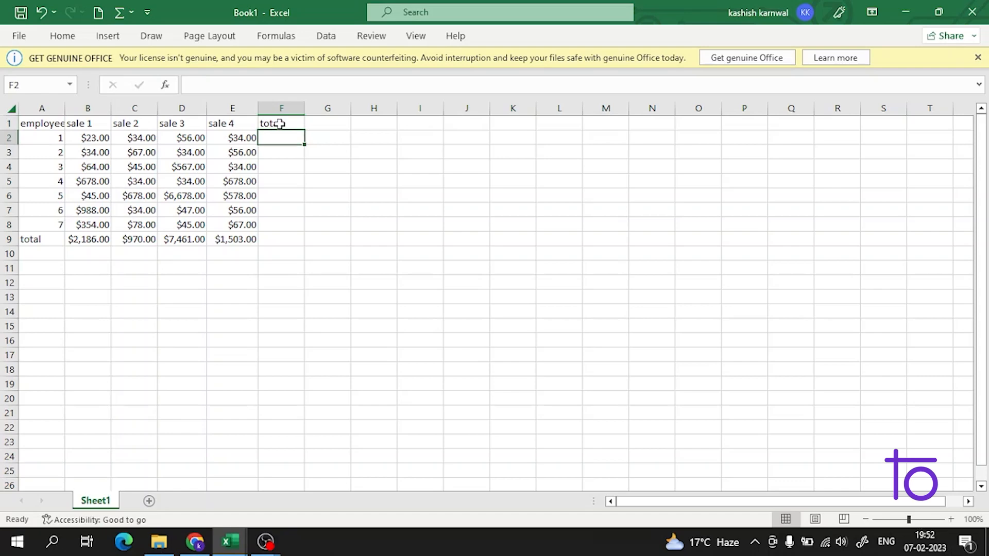
# Step: Enter =SUM(B2:E2) in F2 for employee 1's $147 total
pyautogui.write('=SUM(A2:E2')
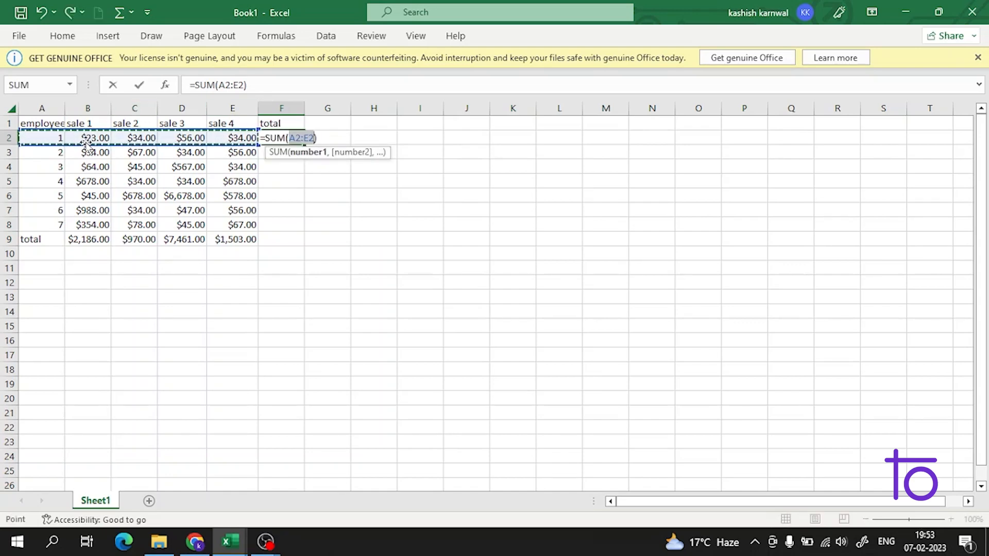
pyautogui.click(88, 138)
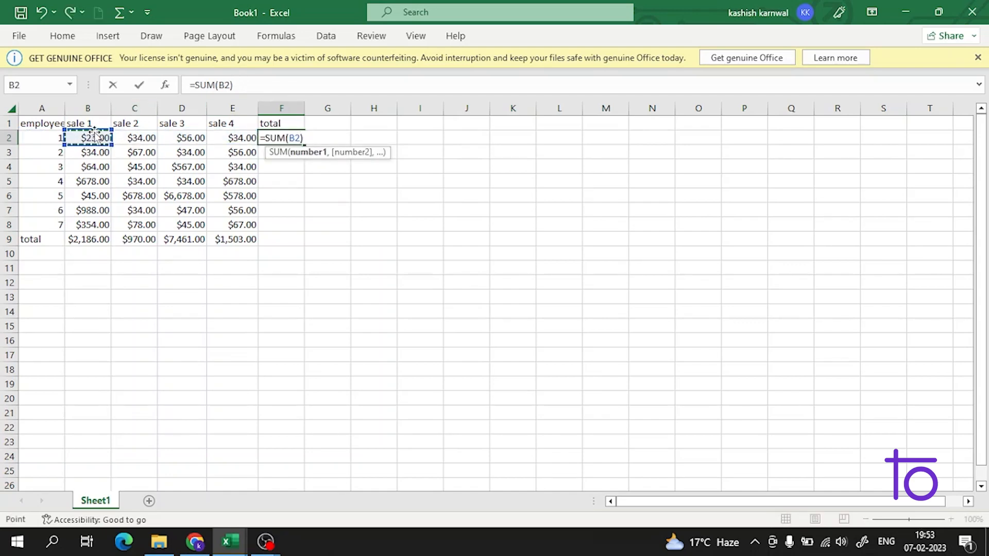
pyautogui.moveTo(88, 138); pyautogui.dragTo(232, 137)
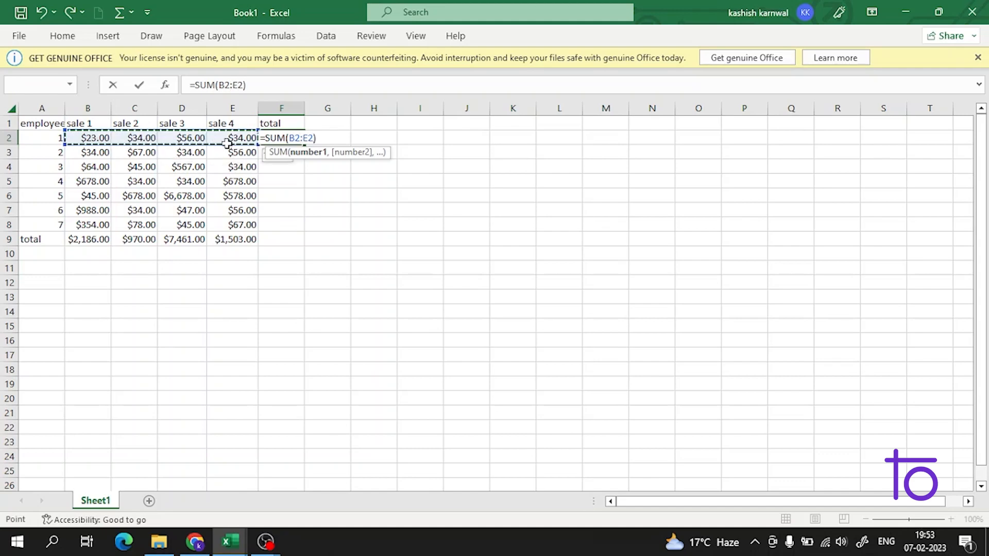
pyautogui.press('enter')
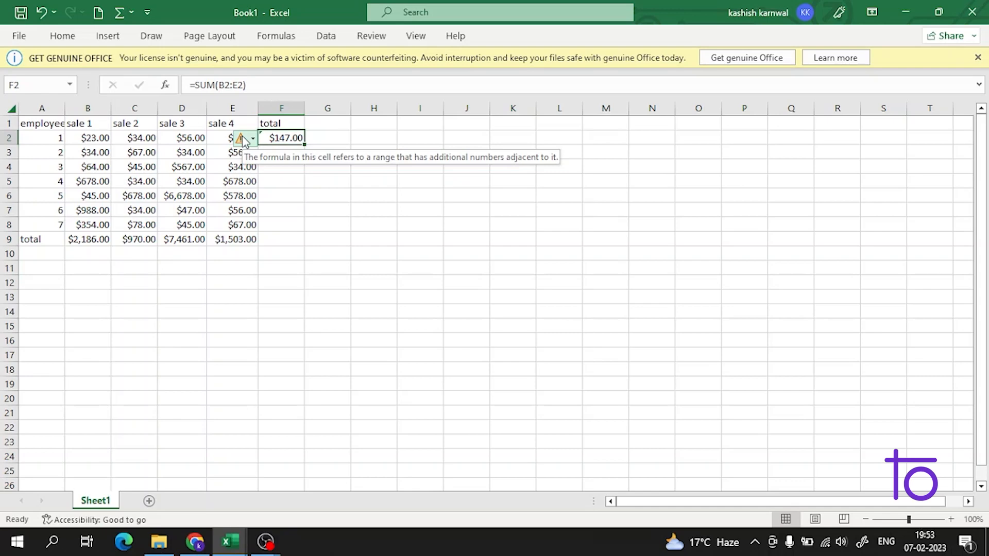
# Step: Ignore the 'formula omits adjacent cells' warning on F2's $147 total
pyautogui.click(252, 138)
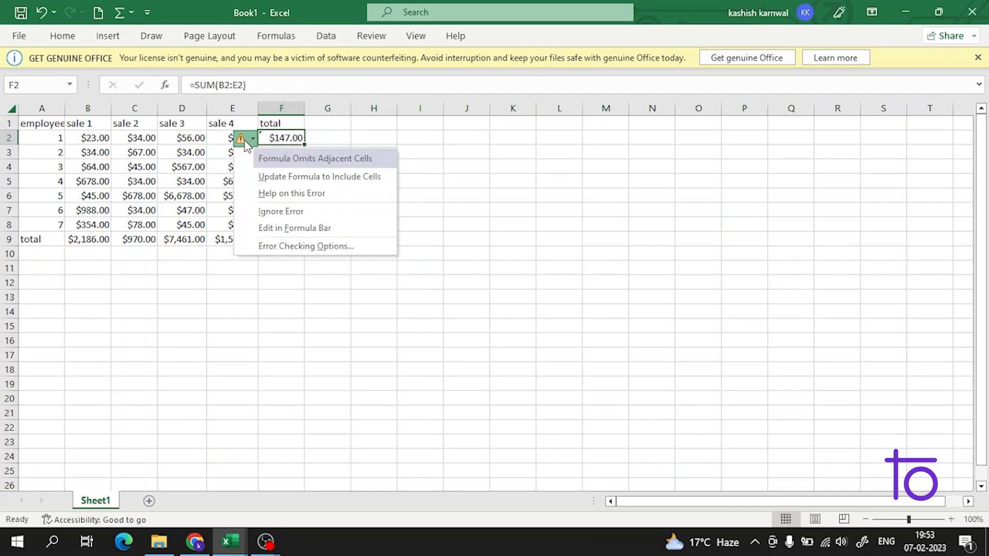
pyautogui.moveTo(258, 166)
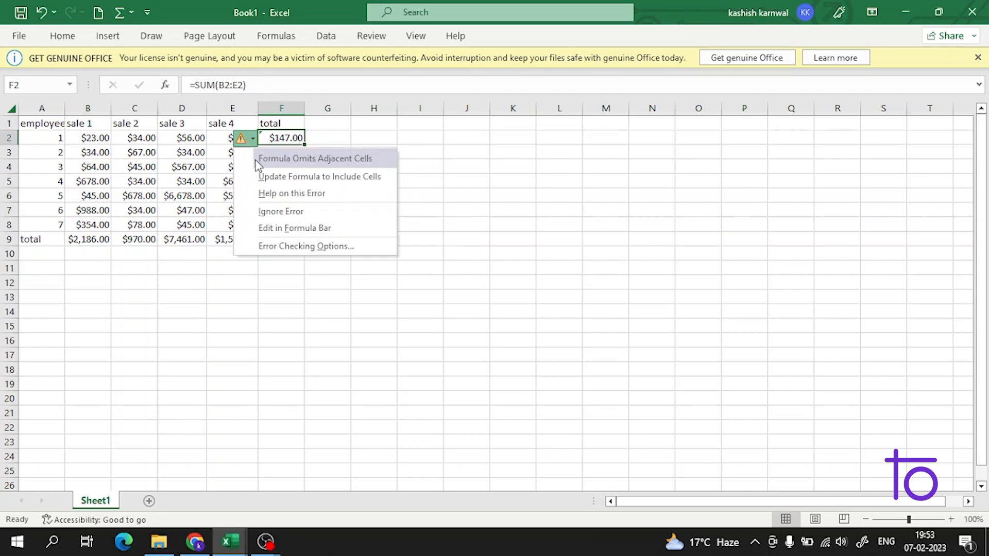
pyautogui.moveTo(273, 159)
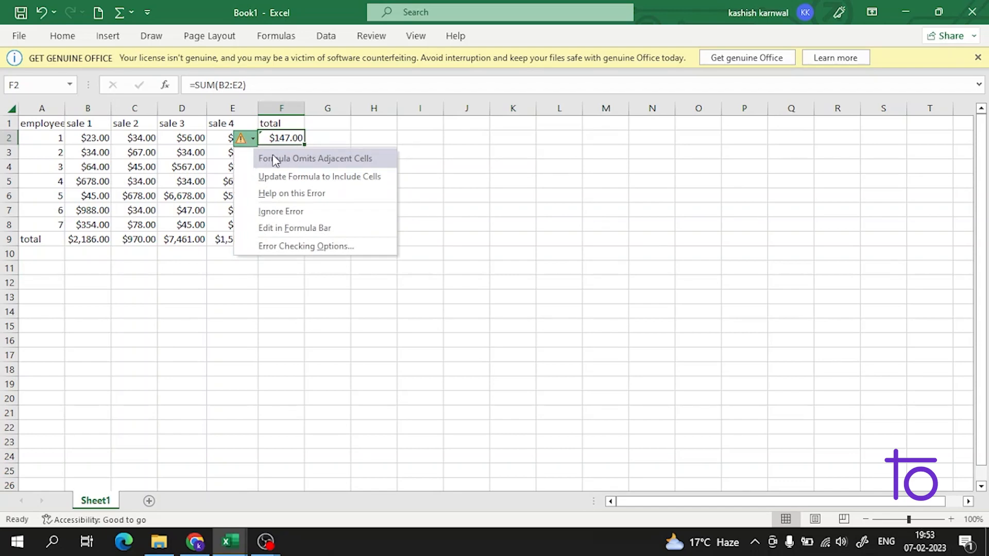
pyautogui.moveTo(55, 143)
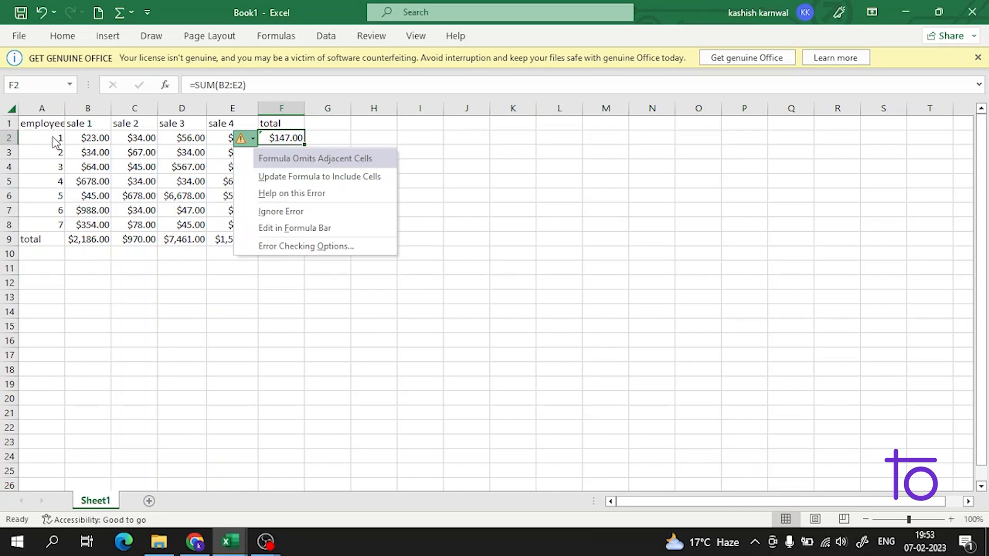
pyautogui.click(41, 138)
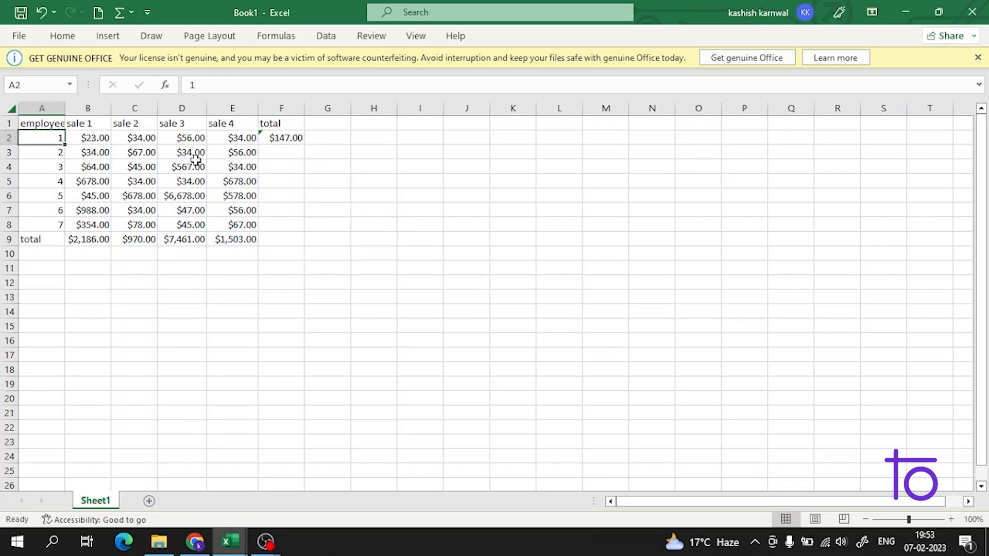
pyautogui.click(281, 137)
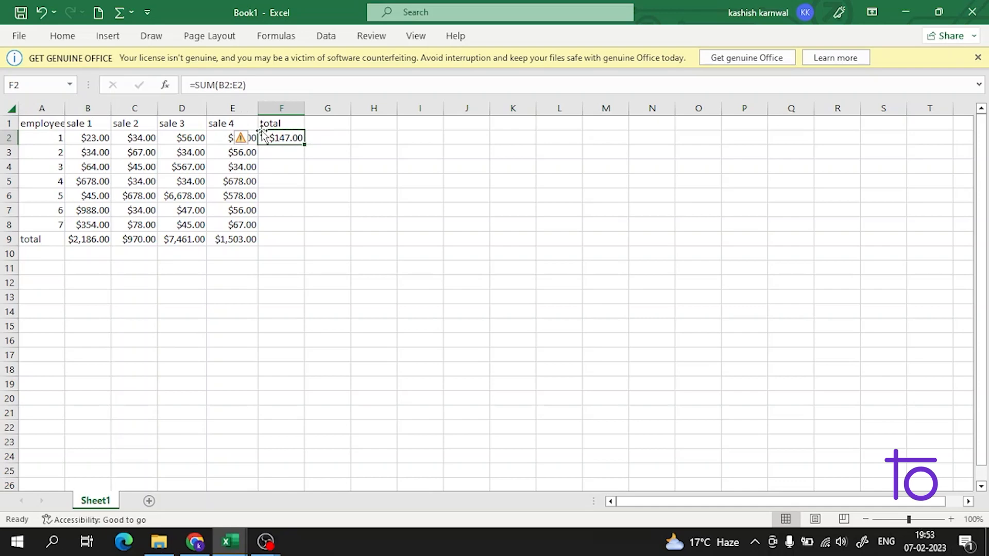
pyautogui.moveTo(241, 138)
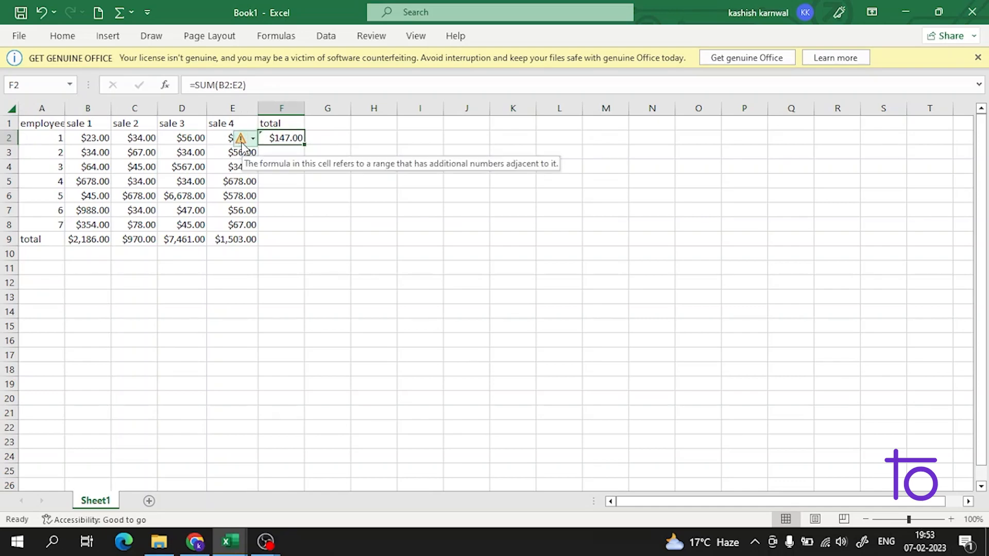
pyautogui.click(253, 138)
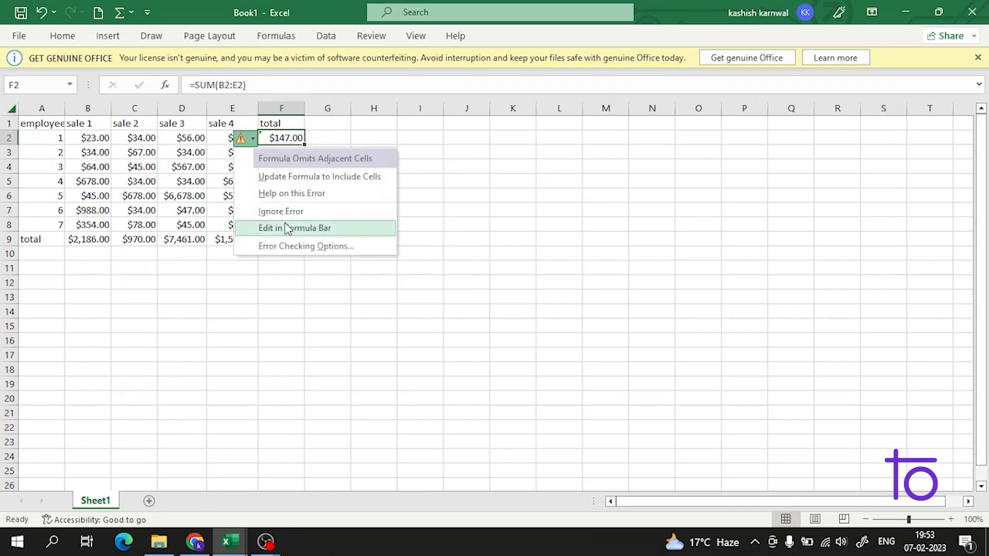
pyautogui.moveTo(303, 212)
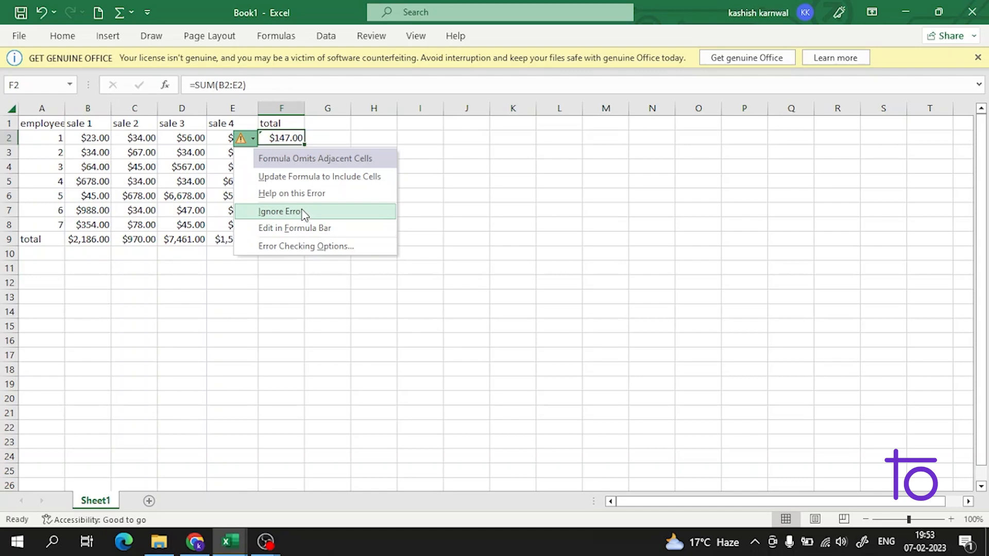
pyautogui.click(279, 211)
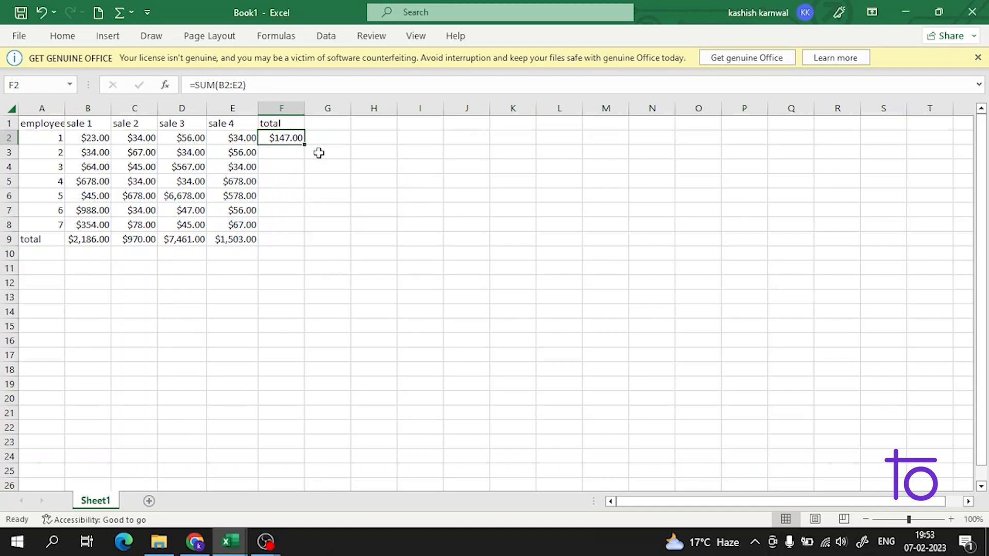
pyautogui.moveTo(191, 174)
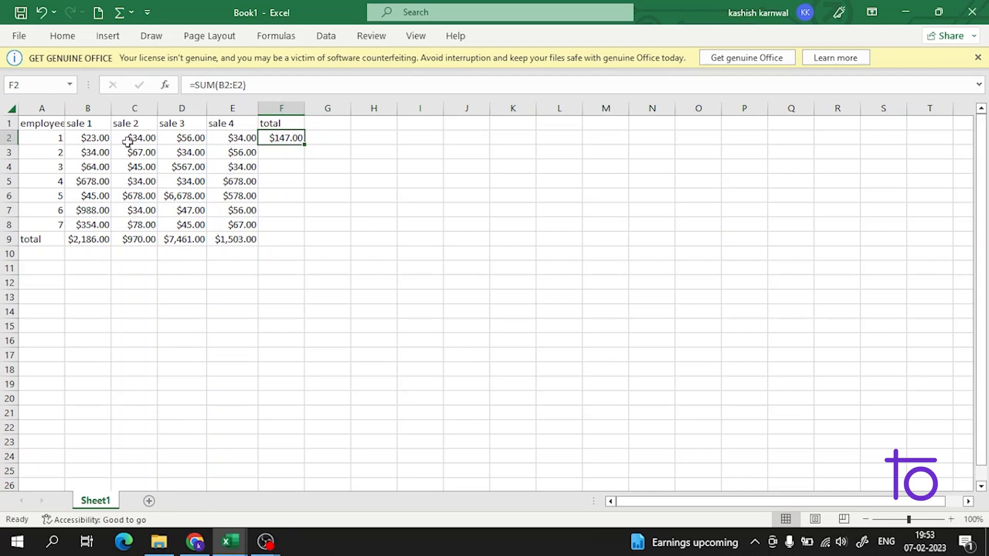
pyautogui.moveTo(171, 148)
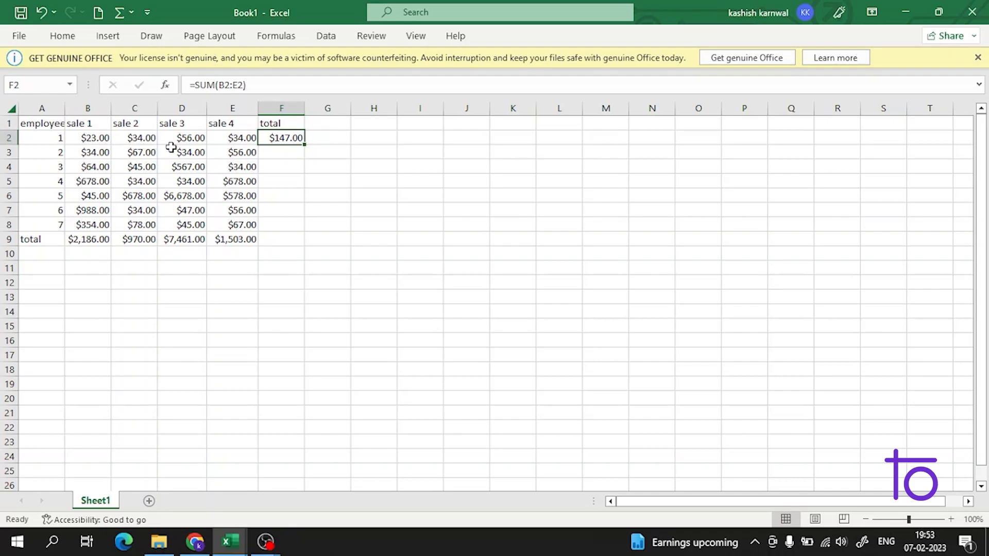
pyautogui.moveTo(192, 139)
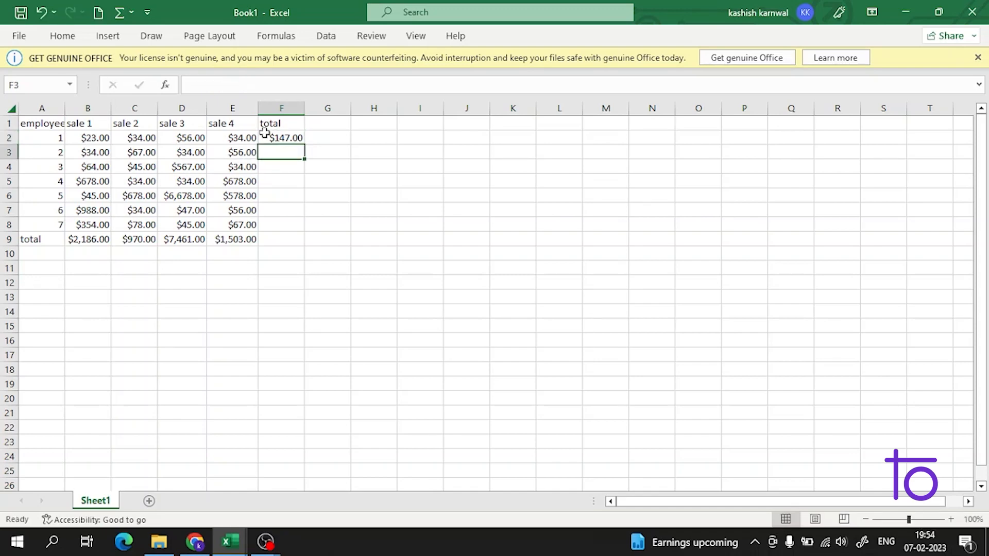
# Step: Enter =SUM(A3:E3) in F3 and re-edit the formula
pyautogui.write('=SUM(A3:E3')
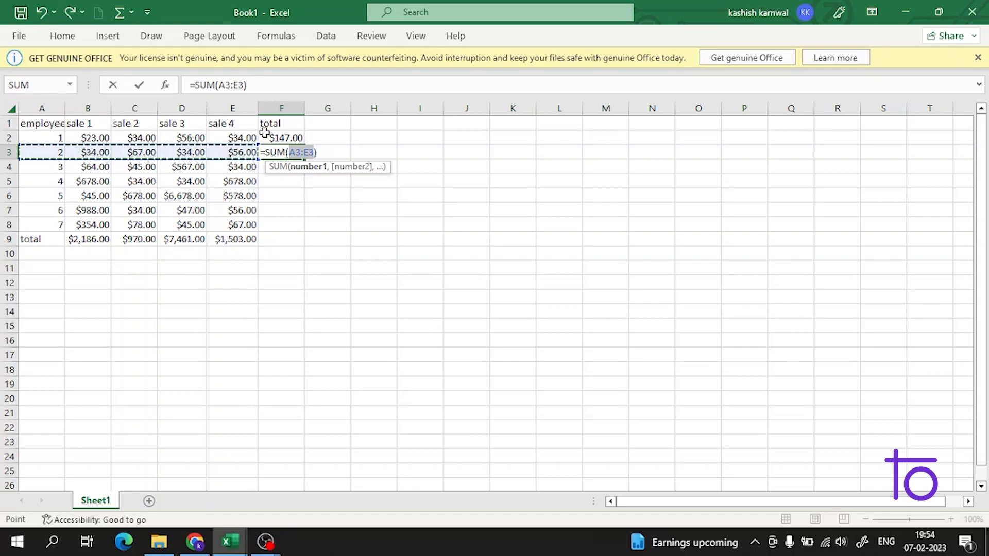
pyautogui.press('Enter')
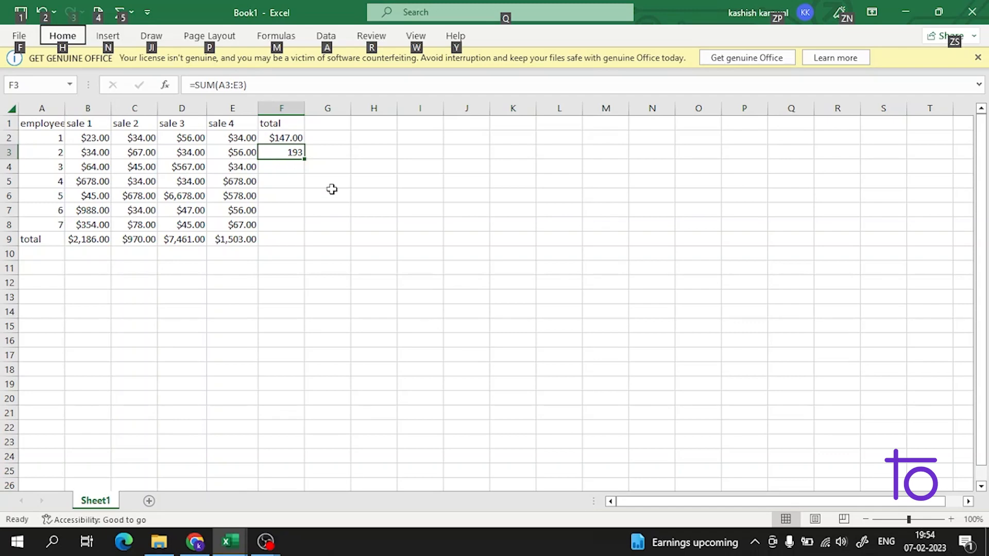
pyautogui.doubleClick(281, 151)
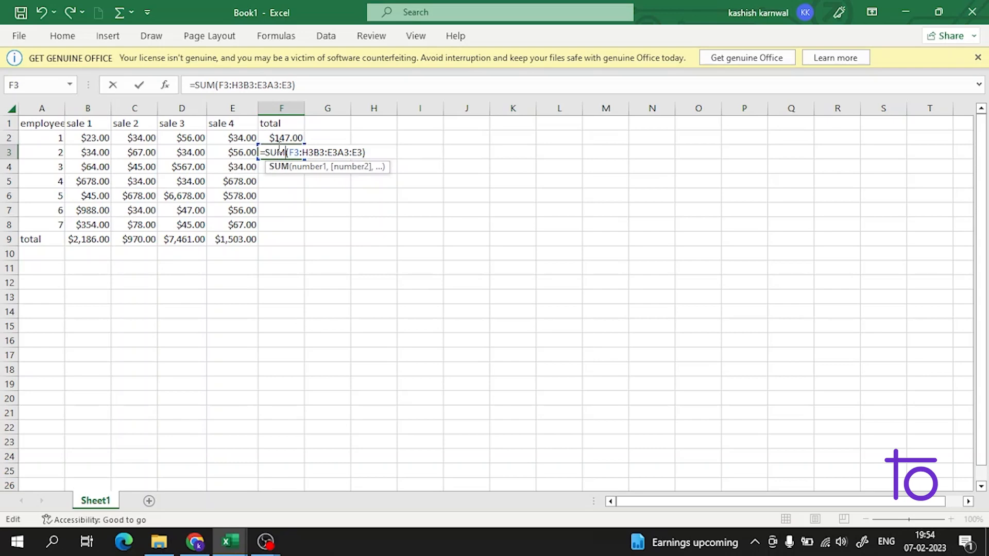
pyautogui.press('enter')
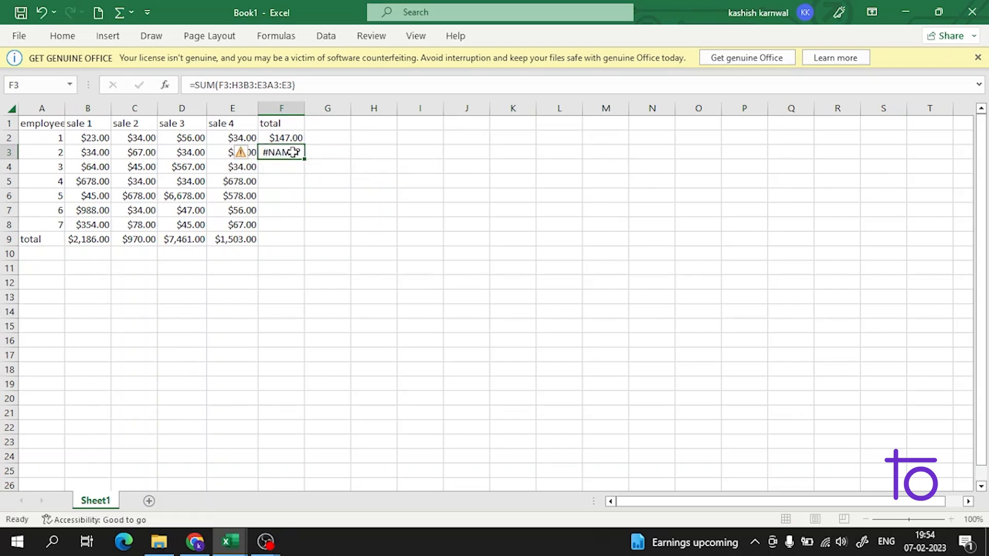
# Step: Rewrite F3 as =SUM(B3:E3) over employee 2's four sales
pyautogui.doubleClick(281, 152)
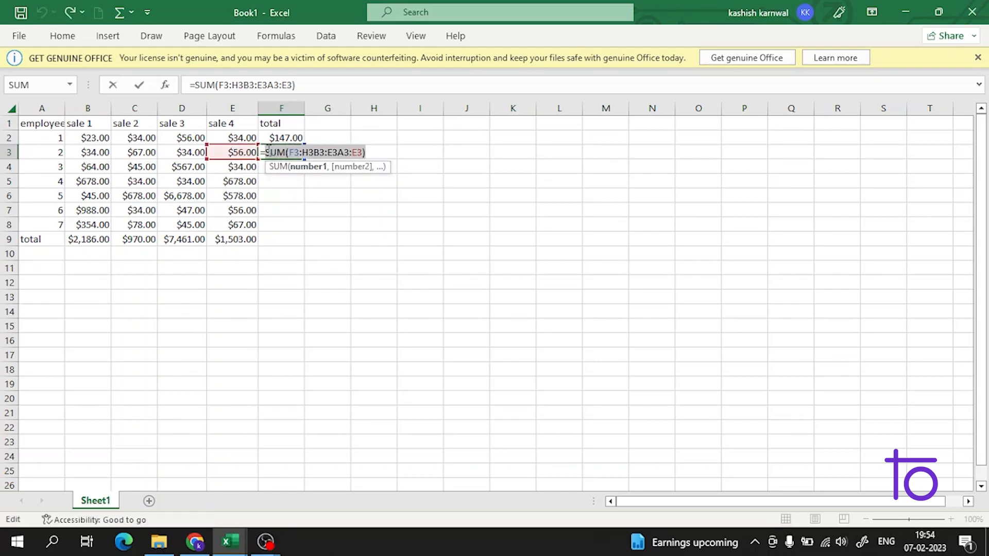
pyautogui.write('=s')
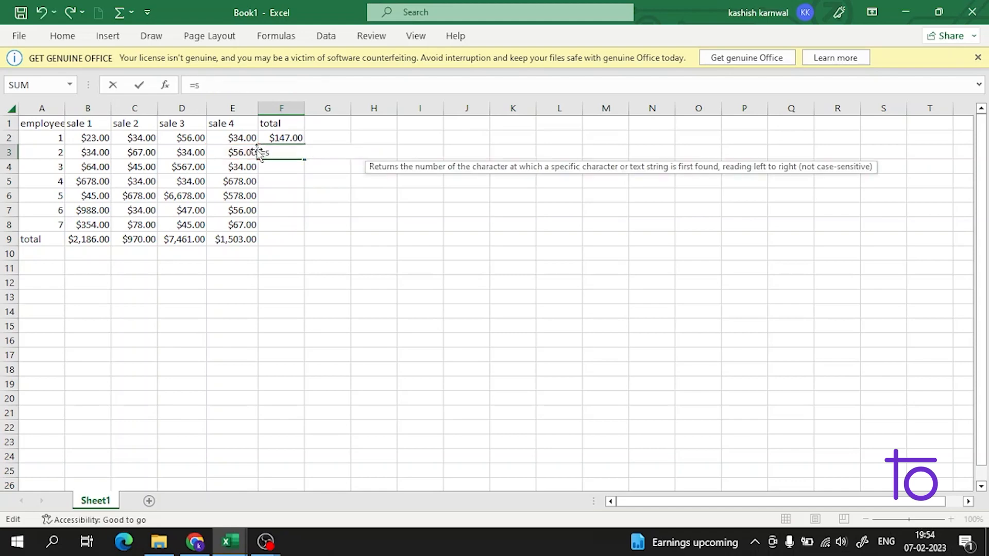
pyautogui.write('um')
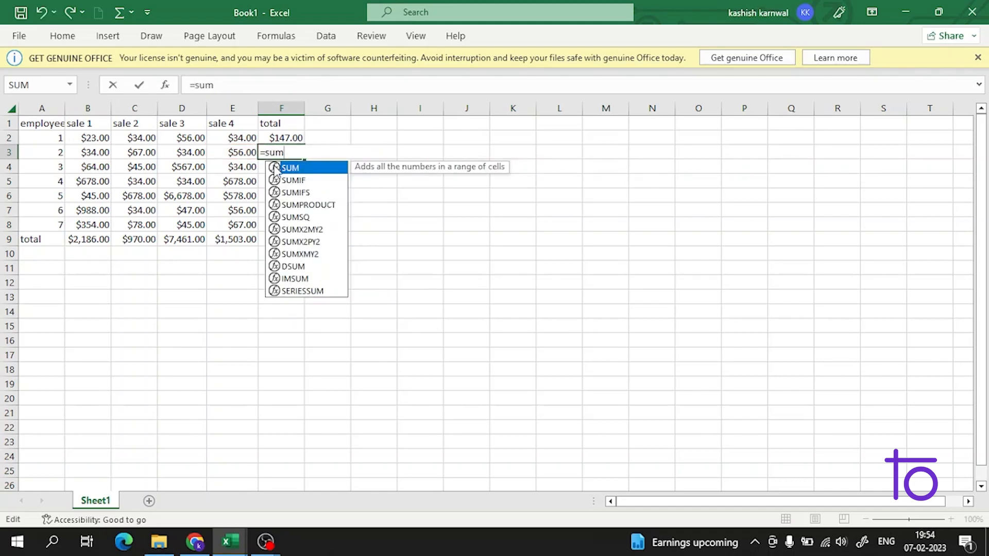
pyautogui.moveTo(87, 152); pyautogui.dragTo(182, 167)
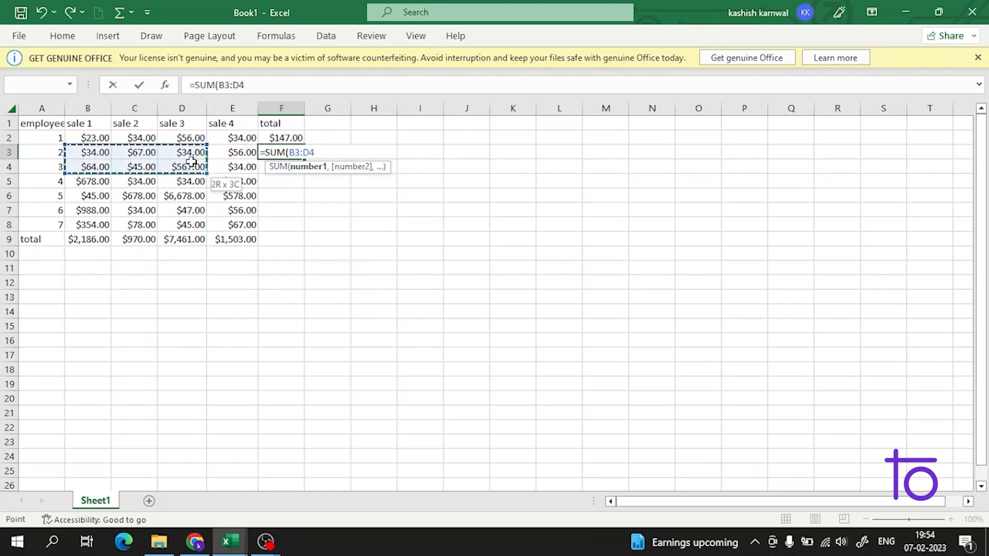
pyautogui.press('Enter')
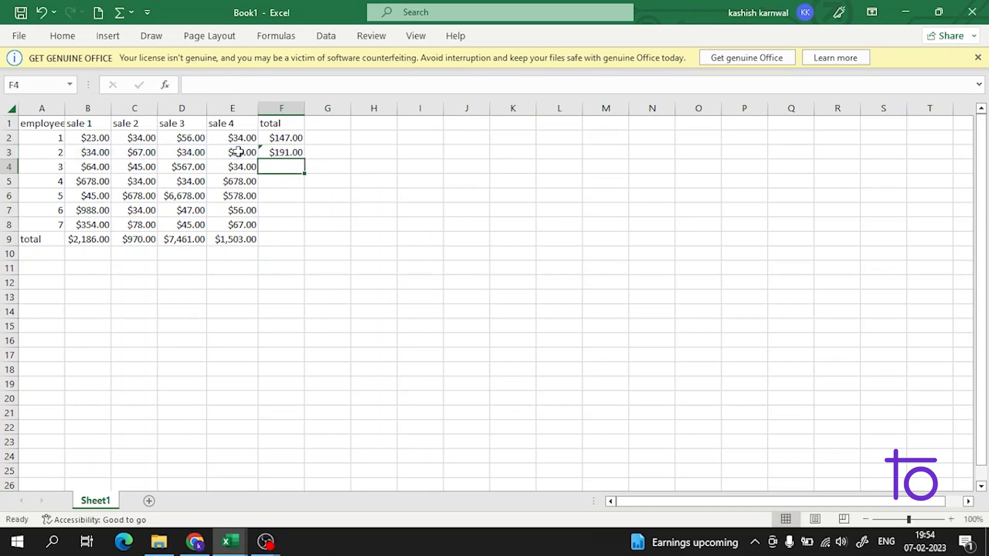
pyautogui.write('=SUM(B3:E3)')
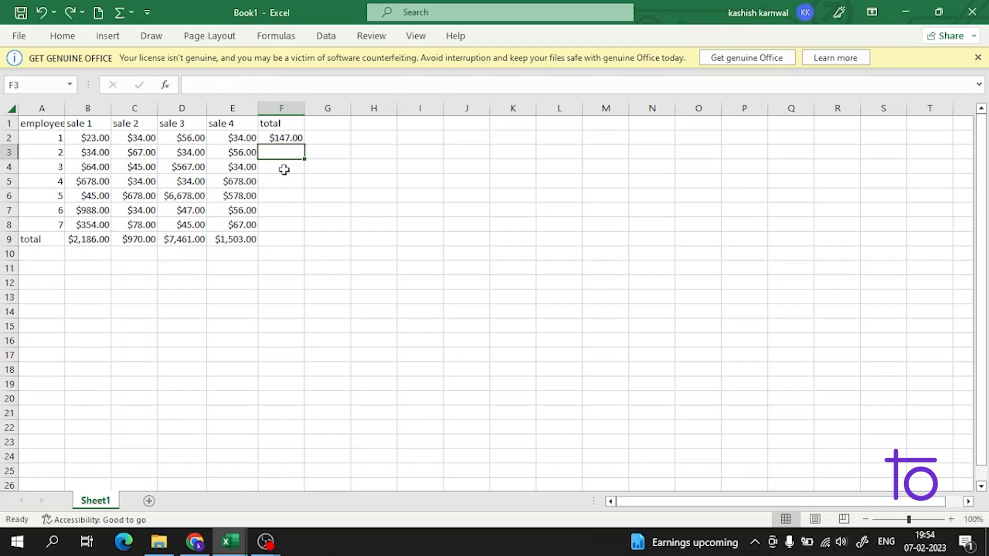
# Step: Autofill F2's SUM formula down to F8, giving row totals $147 through $544
pyautogui.click(281, 138)
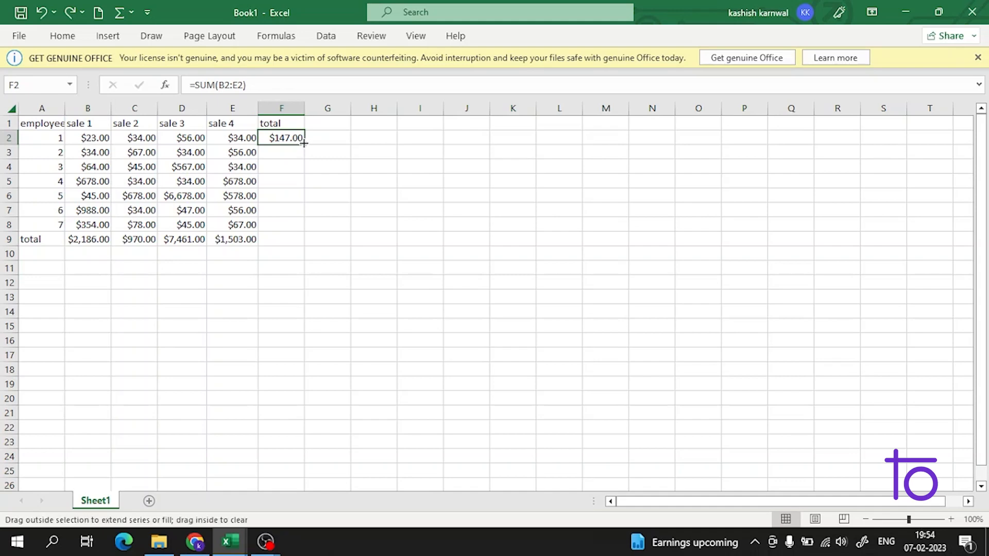
pyautogui.moveTo(304, 143); pyautogui.dragTo(297, 225)
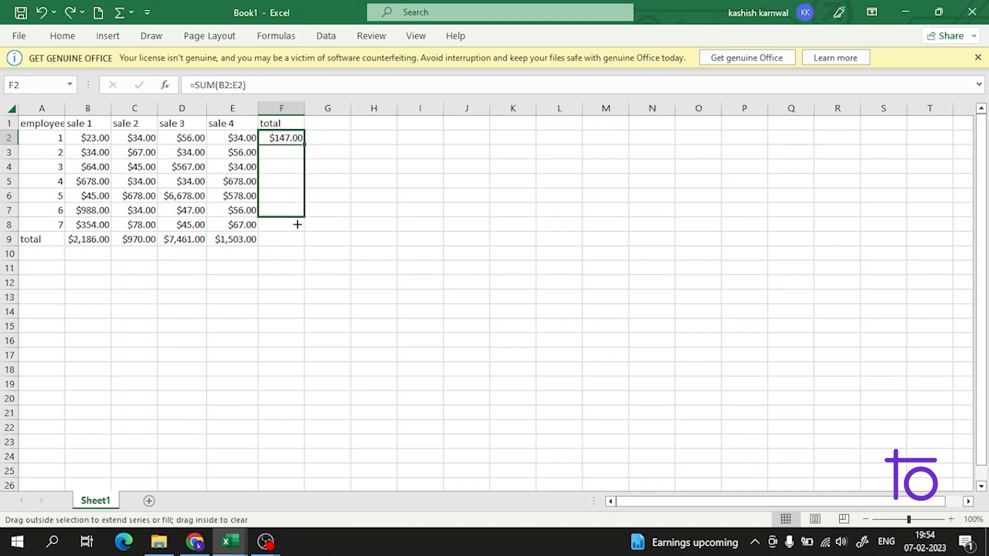
pyautogui.moveTo(281, 138); pyautogui.dragTo(282, 224)
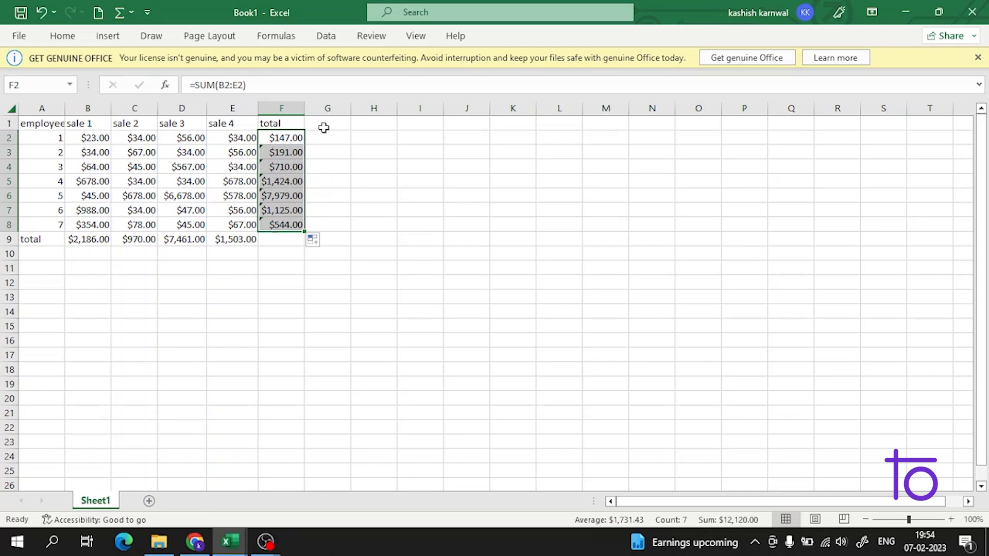
pyautogui.moveTo(402, 146)
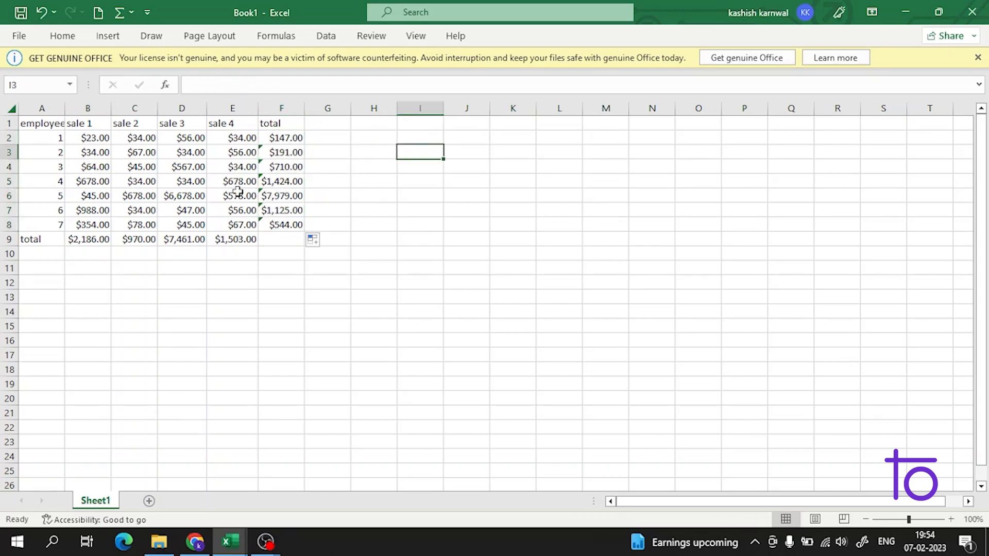
pyautogui.click(281, 239)
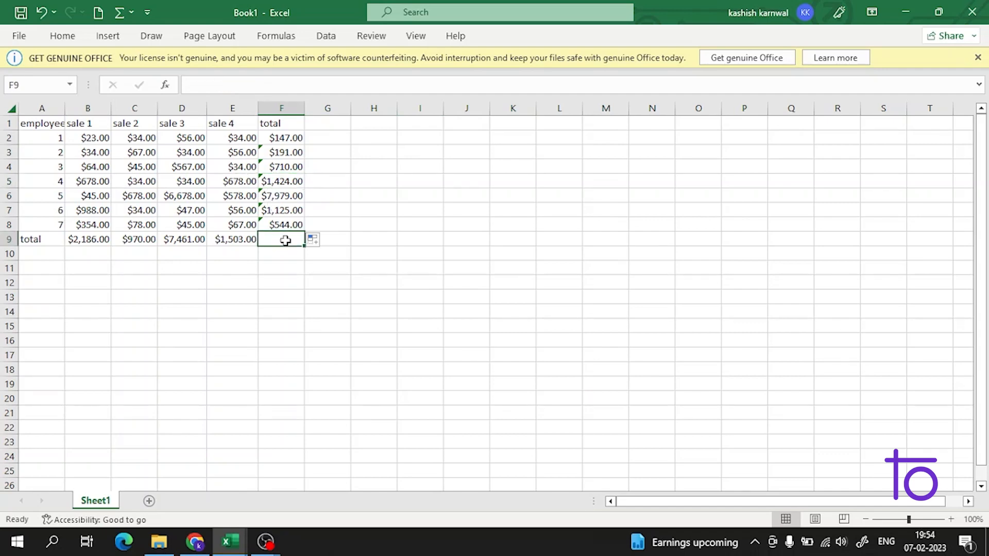
pyautogui.moveTo(922, 376)
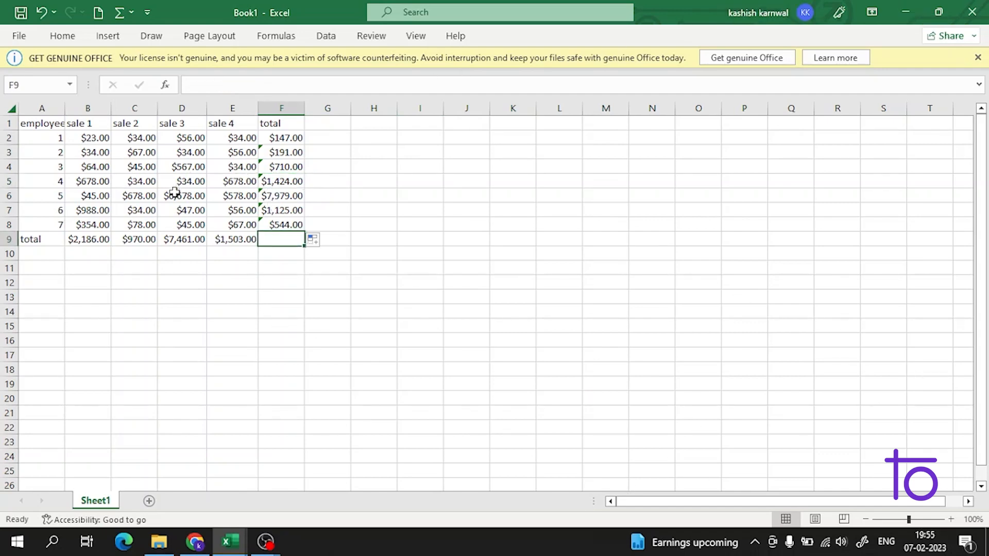
# Step: Enter 'text' as employee 5's sale 3 in D6 and rework F6's total
pyautogui.write('6678')
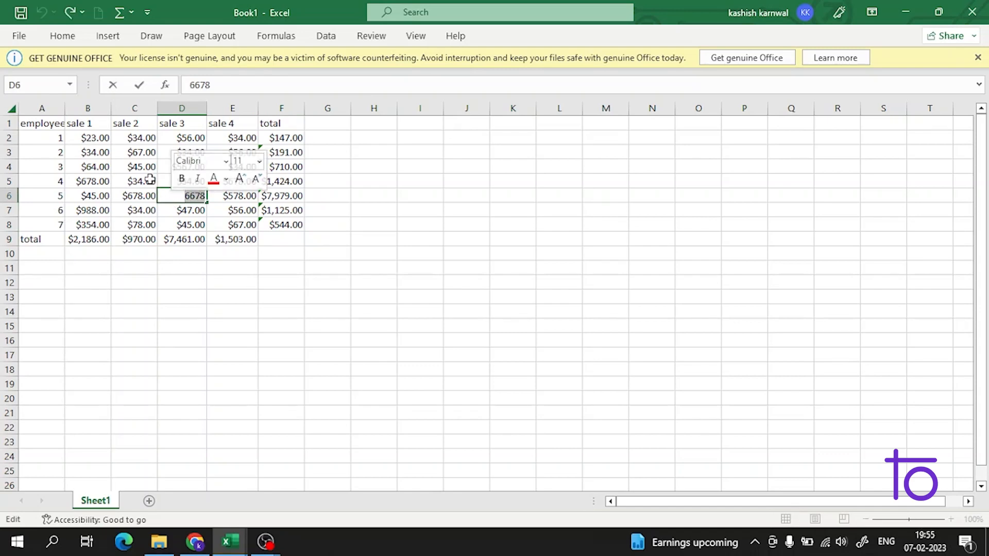
pyautogui.write('text')
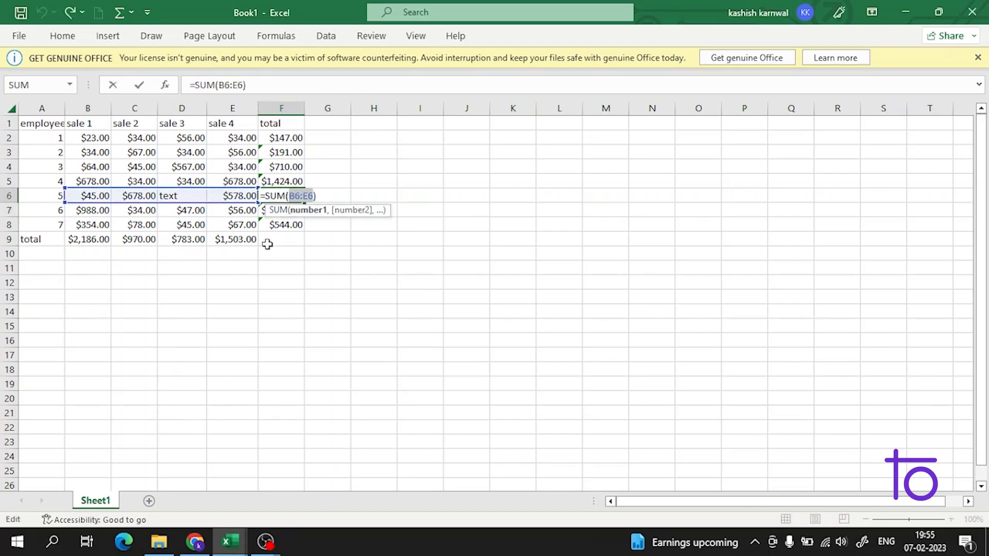
pyautogui.click(181, 196)
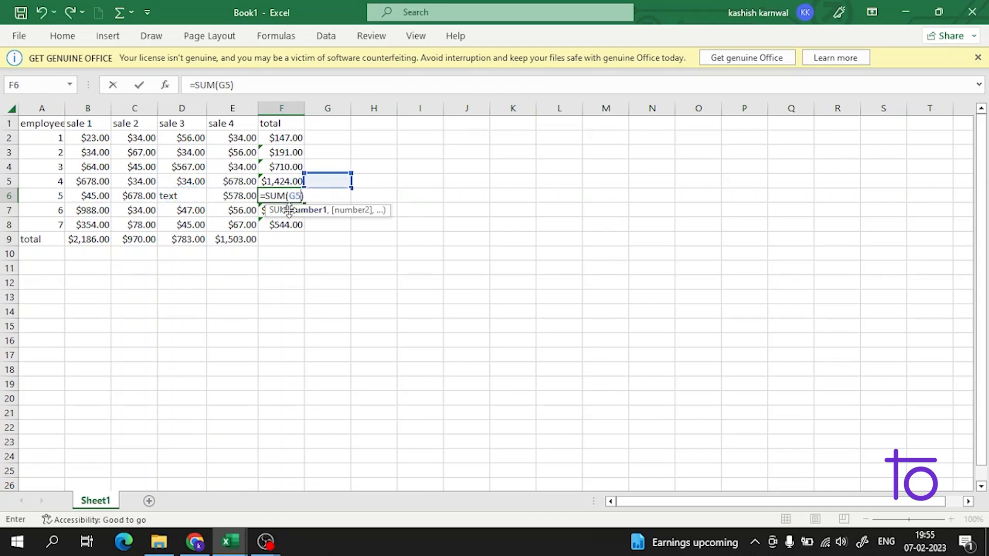
pyautogui.click(182, 195)
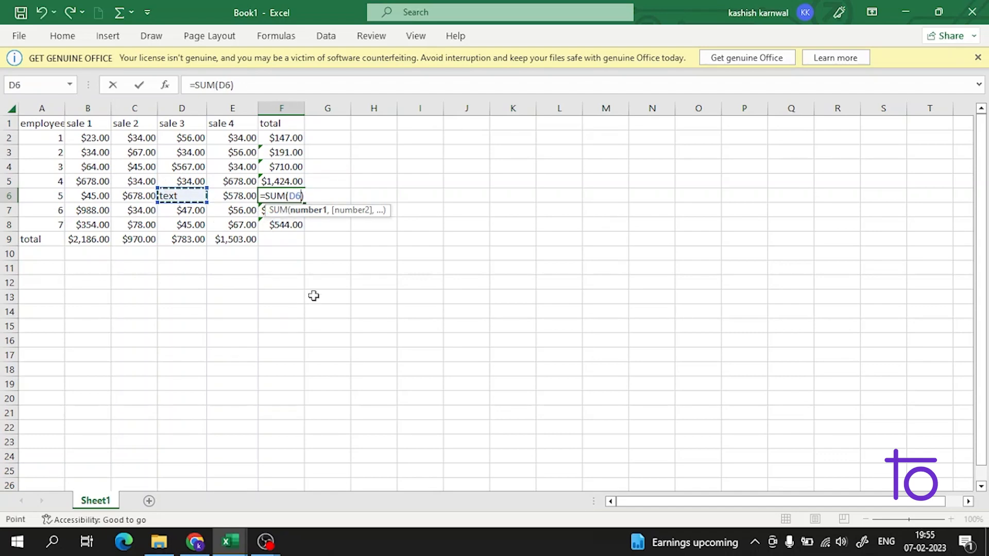
pyautogui.moveTo(974, 11)
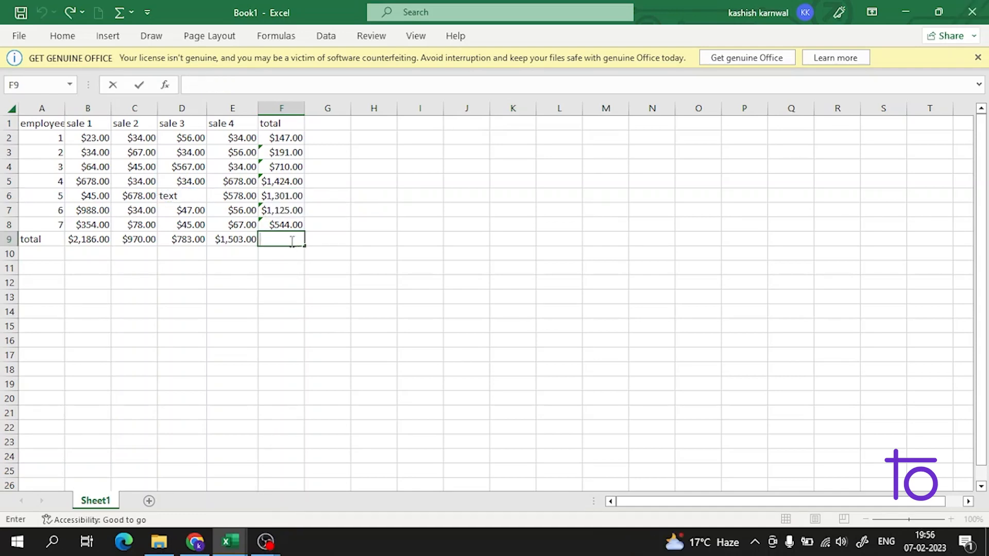
# Step: Fill the row-total formula from F2 down into F9 for a $5,442 grand total
pyautogui.click(281, 137)
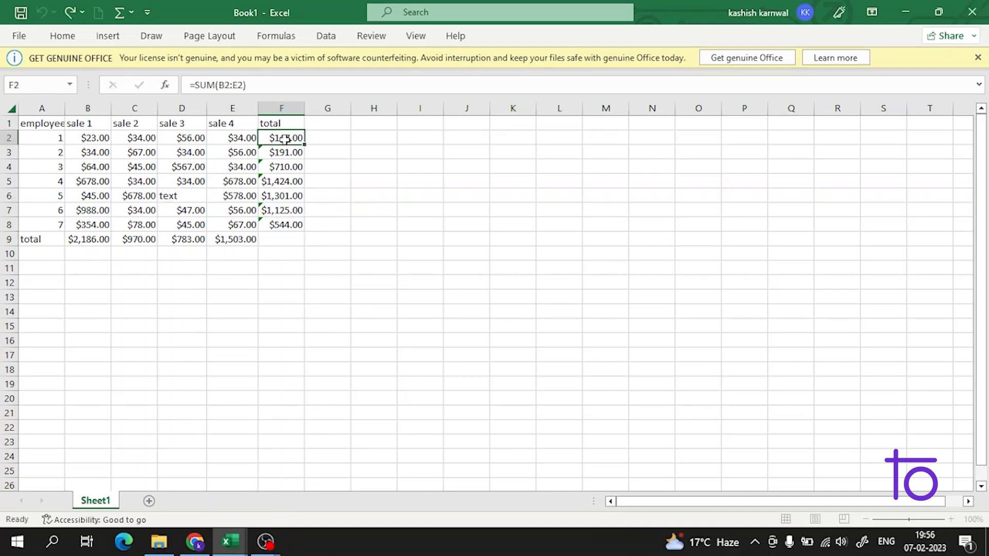
pyautogui.moveTo(281, 137); pyautogui.dragTo(281, 239)
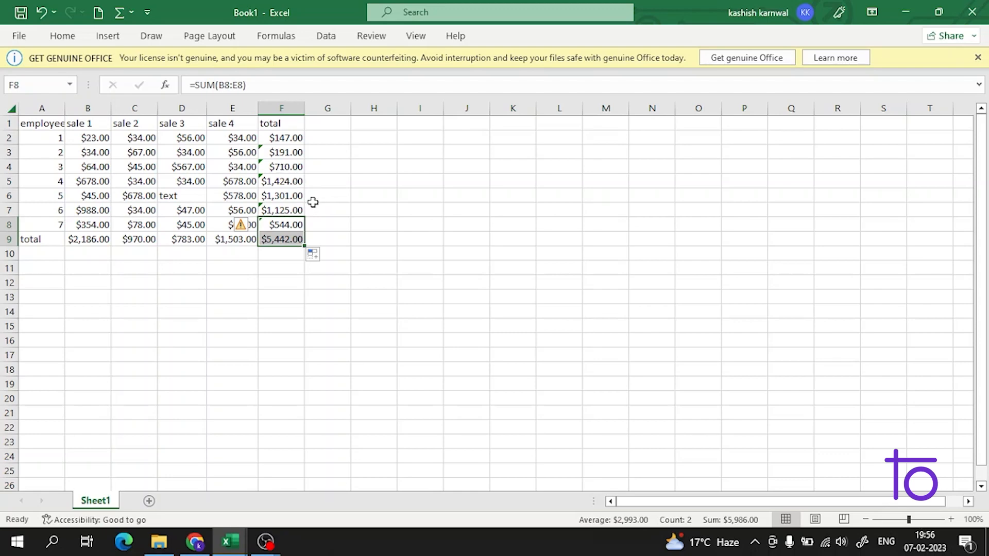
pyautogui.moveTo(640, 260)
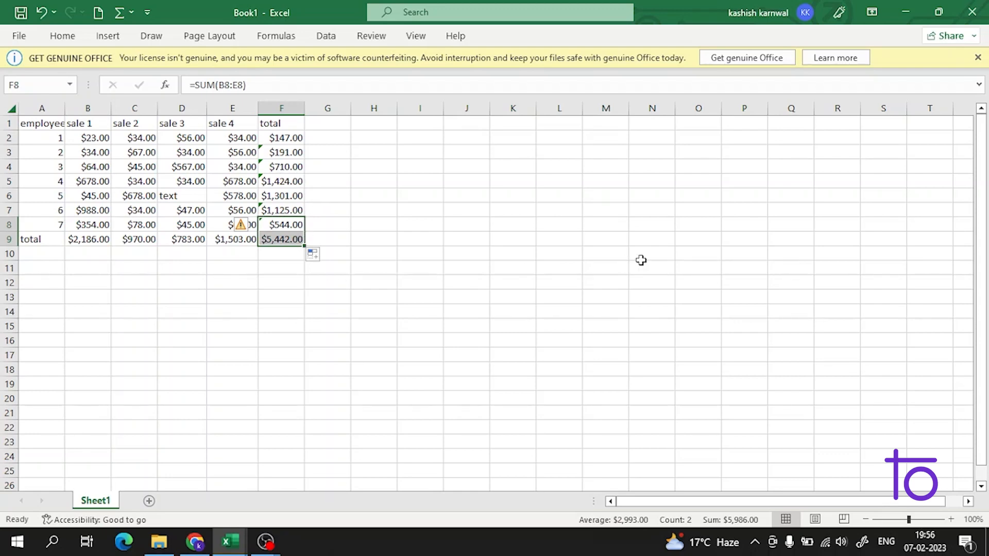
pyautogui.moveTo(905, 12)
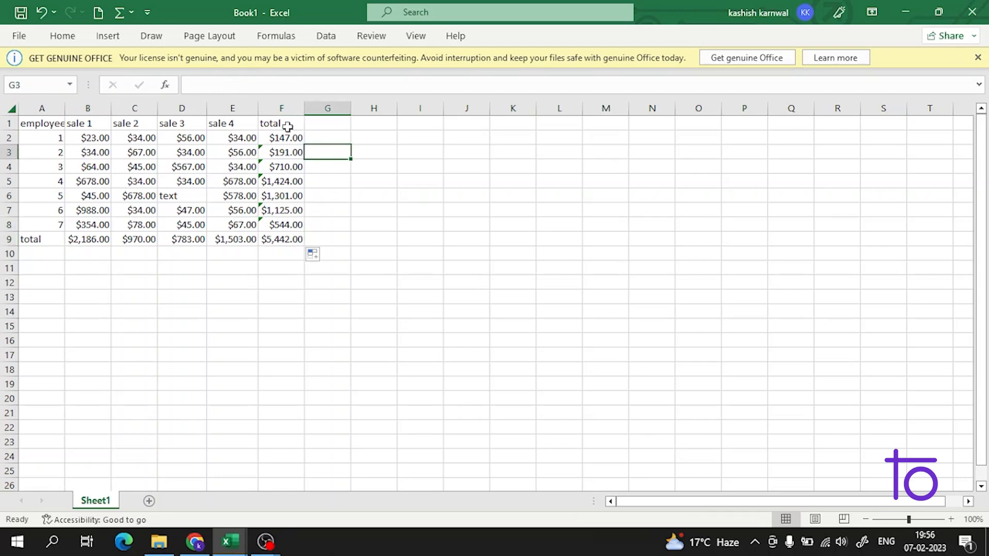
pyautogui.moveTo(149, 134)
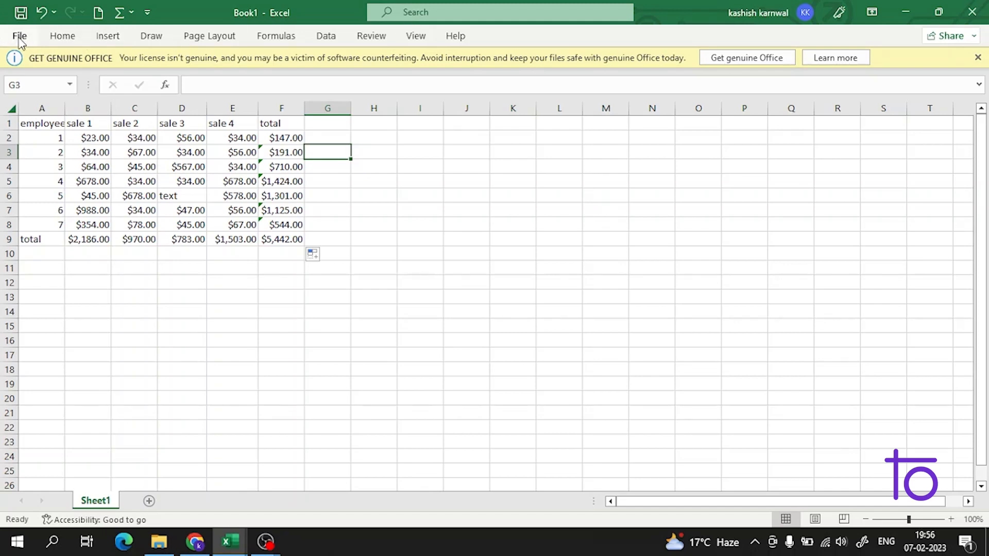
# Step: On the Home tab, view the AutoSum list of Sum, Average, Count Numbers, Max and Min
pyautogui.click(61, 36)
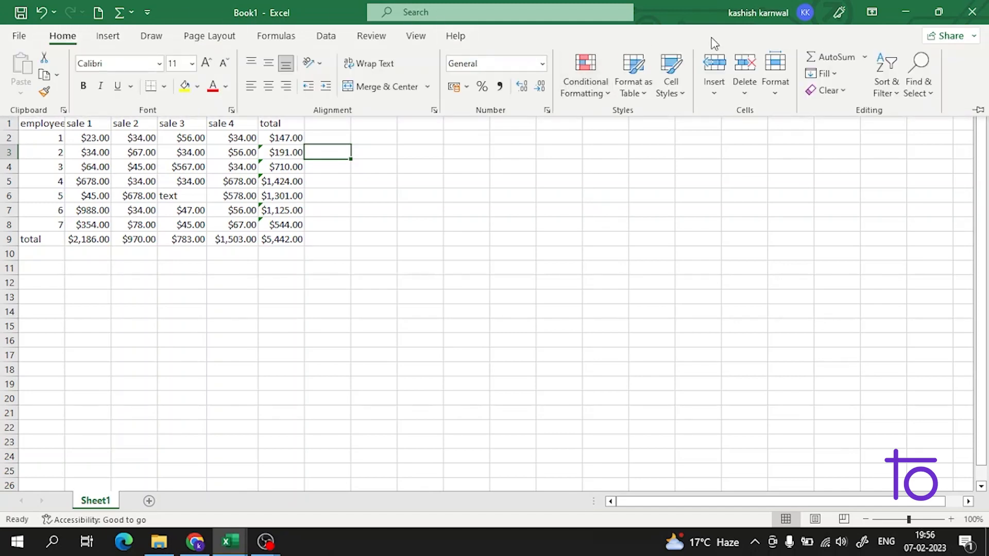
pyautogui.moveTo(73, 90)
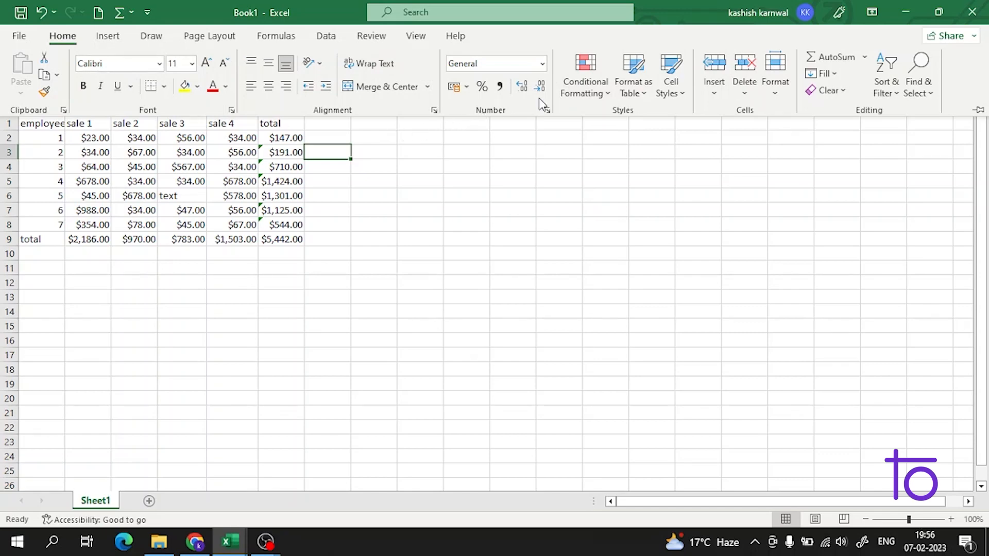
pyautogui.moveTo(873, 63)
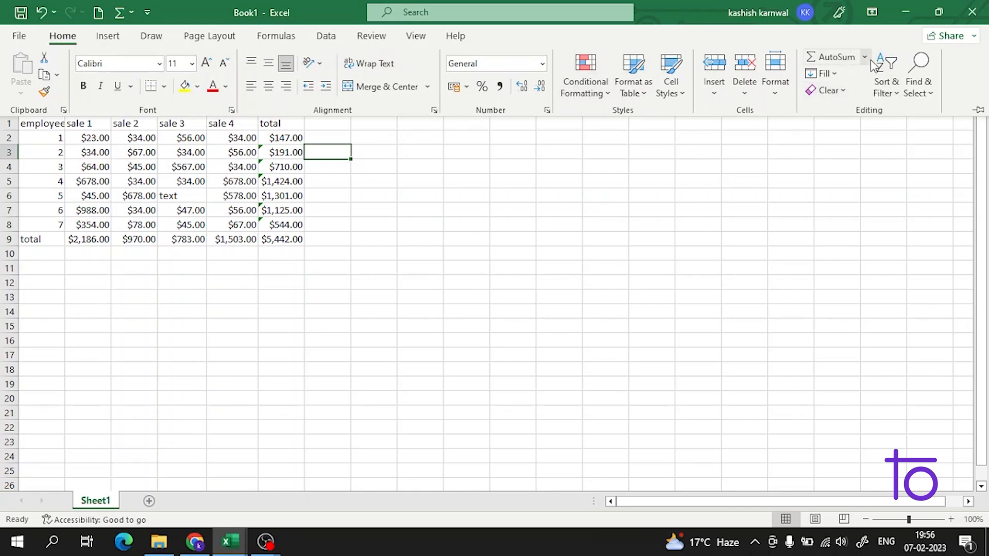
pyautogui.click(865, 57)
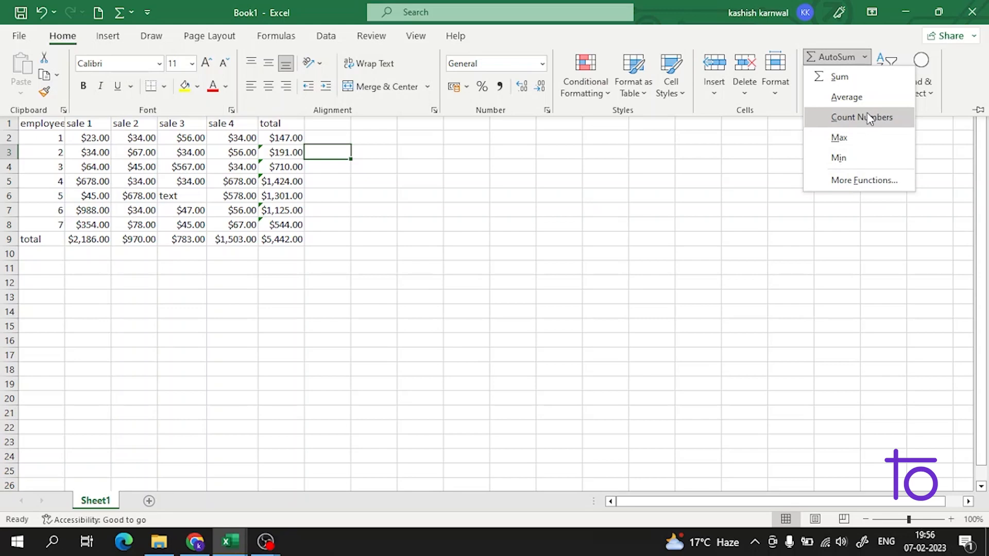
pyautogui.moveTo(882, 179)
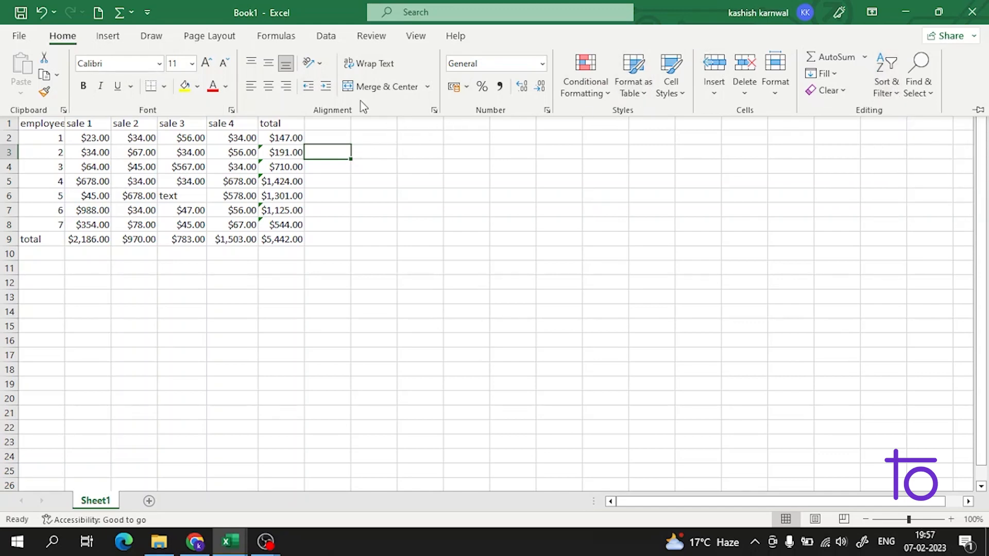
pyautogui.click(107, 35)
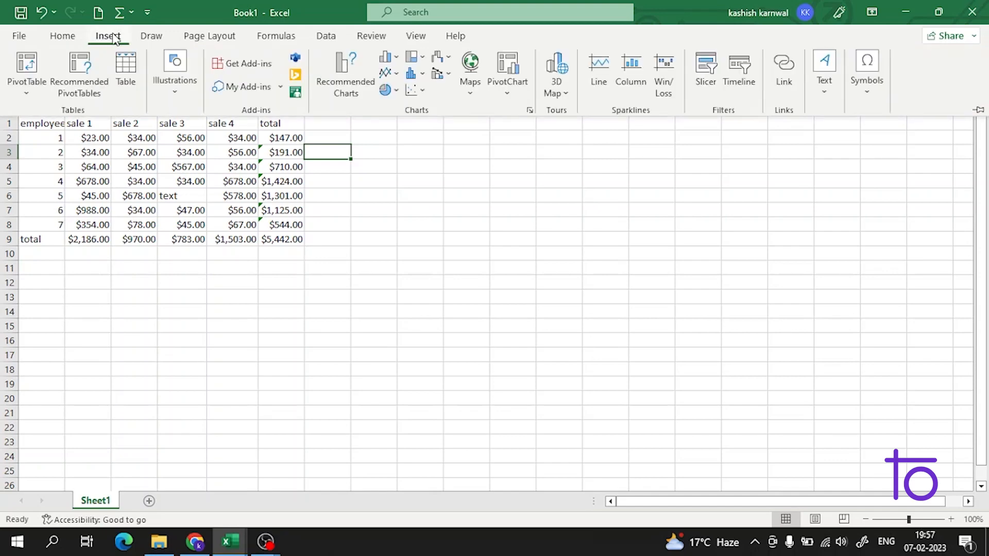
pyautogui.moveTo(705, 70)
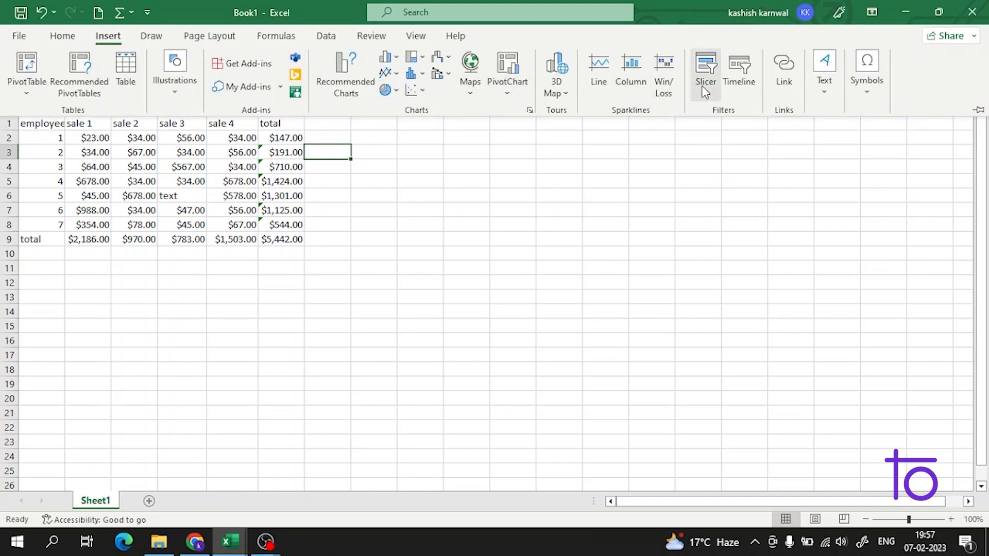
pyautogui.moveTo(79, 75)
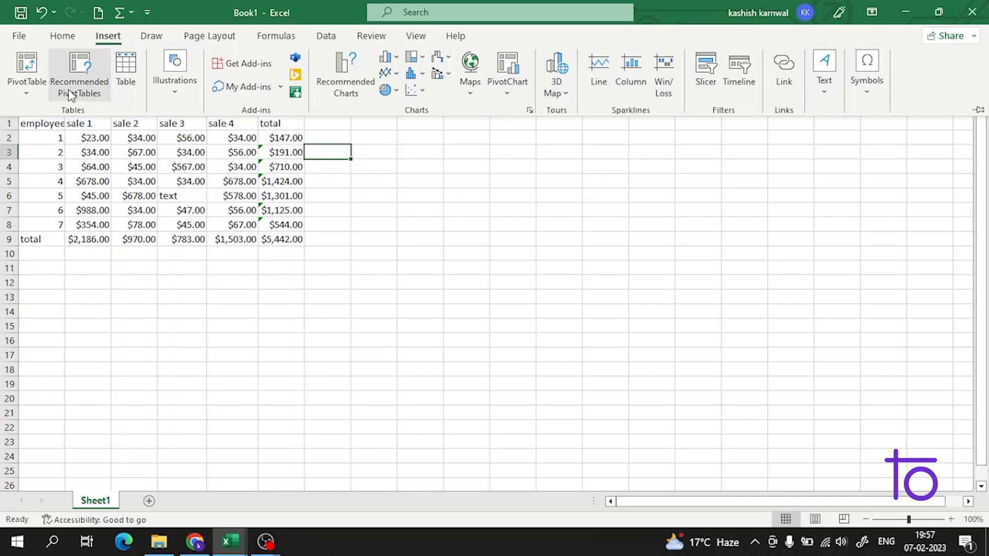
pyautogui.moveTo(151, 35)
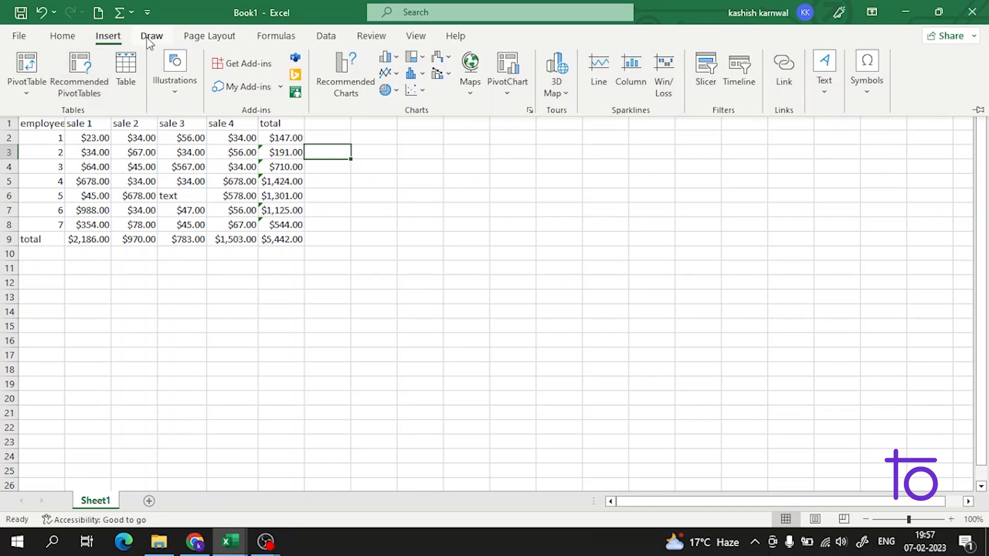
# Step: Browse the Draw, Formulas, Data, Review, Help and View ribbon tabs
pyautogui.click(152, 37)
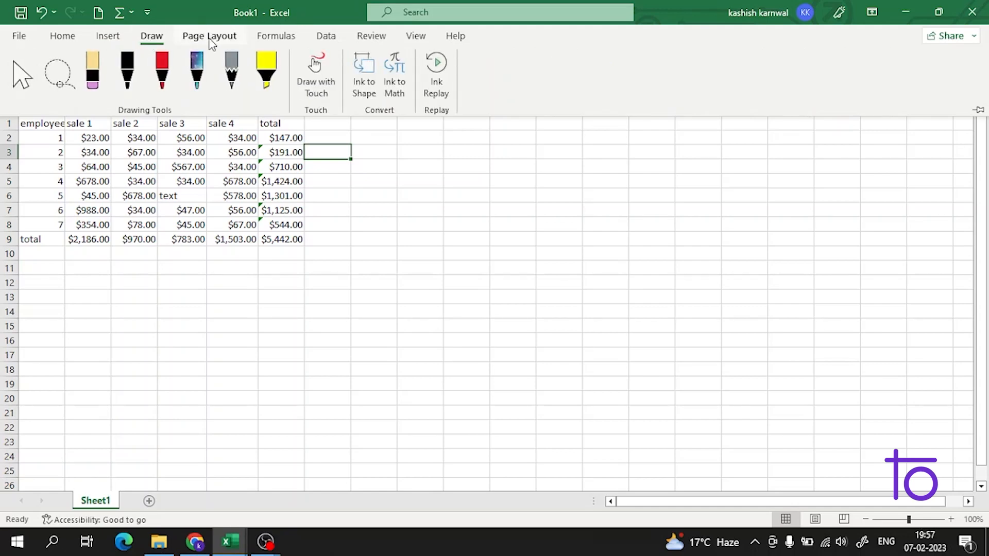
pyautogui.click(275, 35)
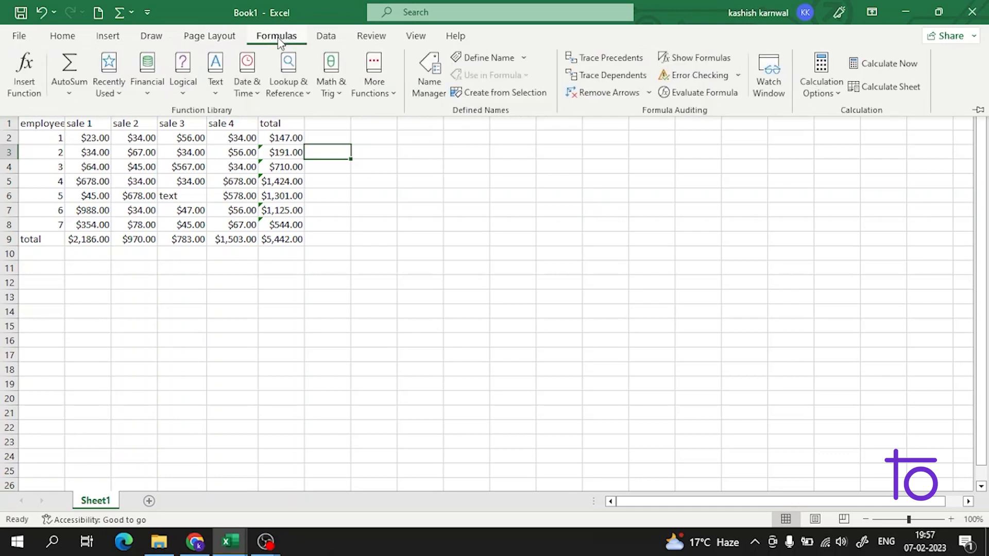
pyautogui.click(325, 36)
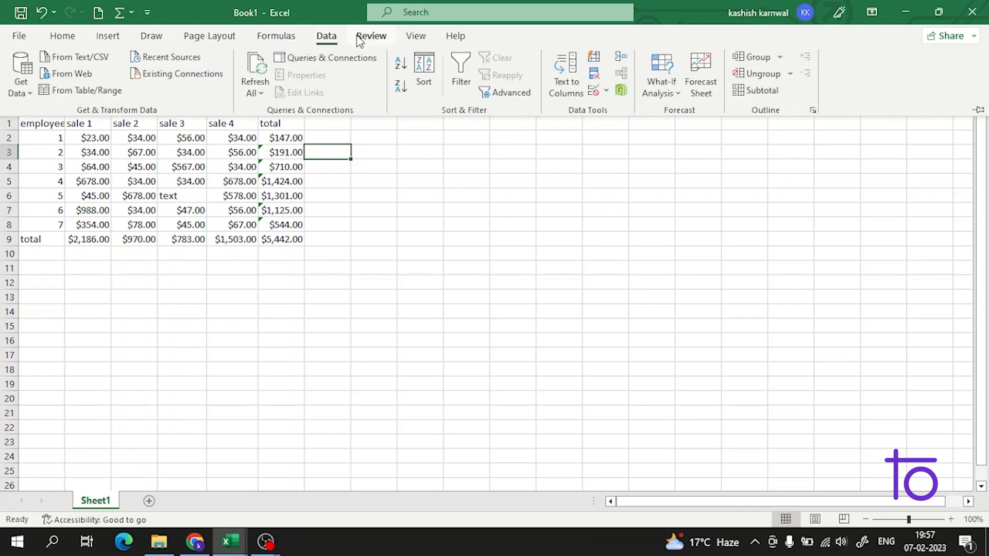
pyautogui.click(371, 36)
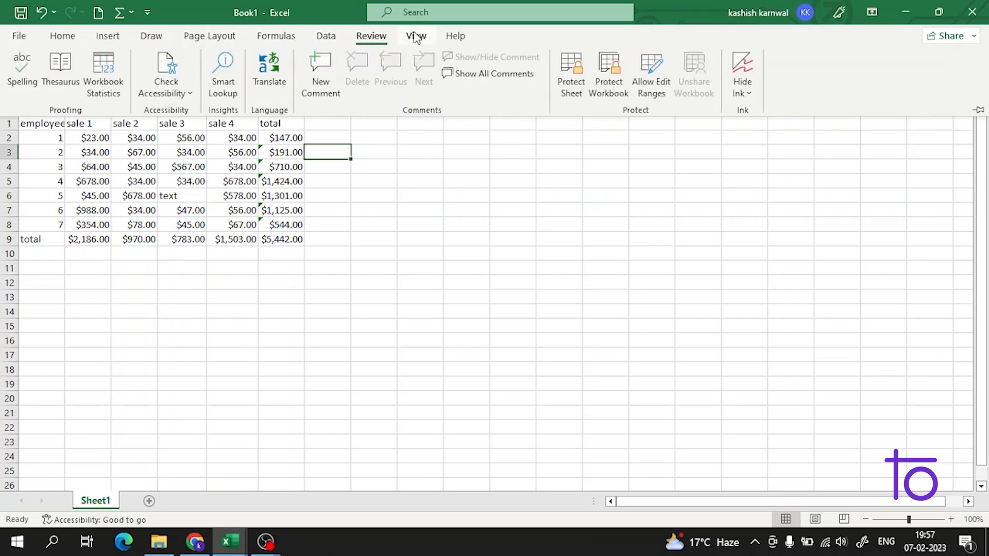
pyautogui.click(455, 36)
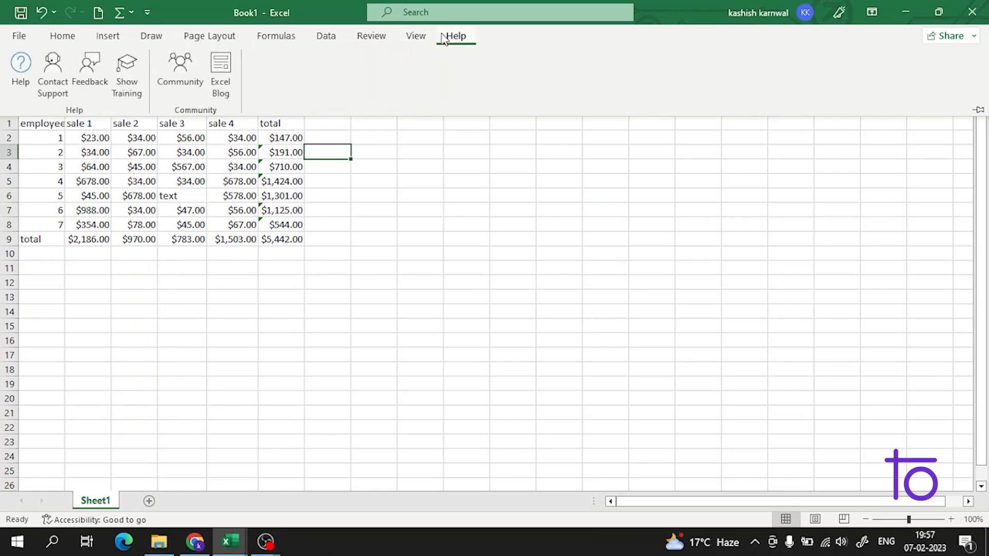
pyautogui.click(416, 37)
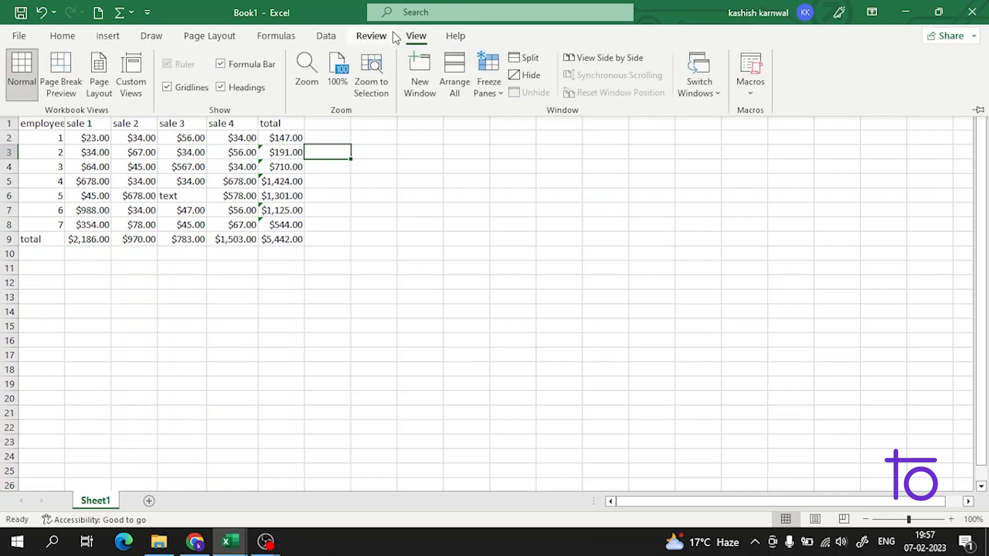
pyautogui.click(275, 36)
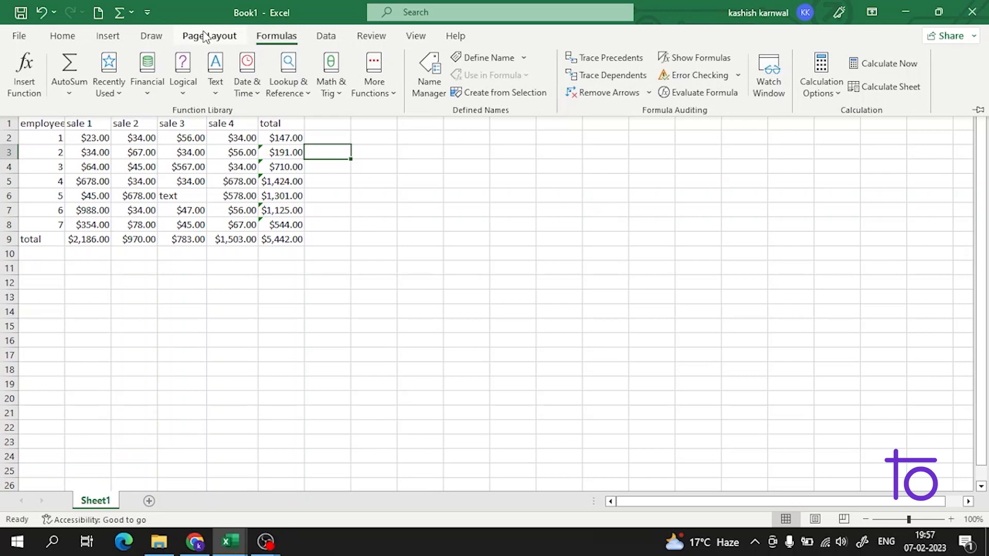
pyautogui.click(151, 36)
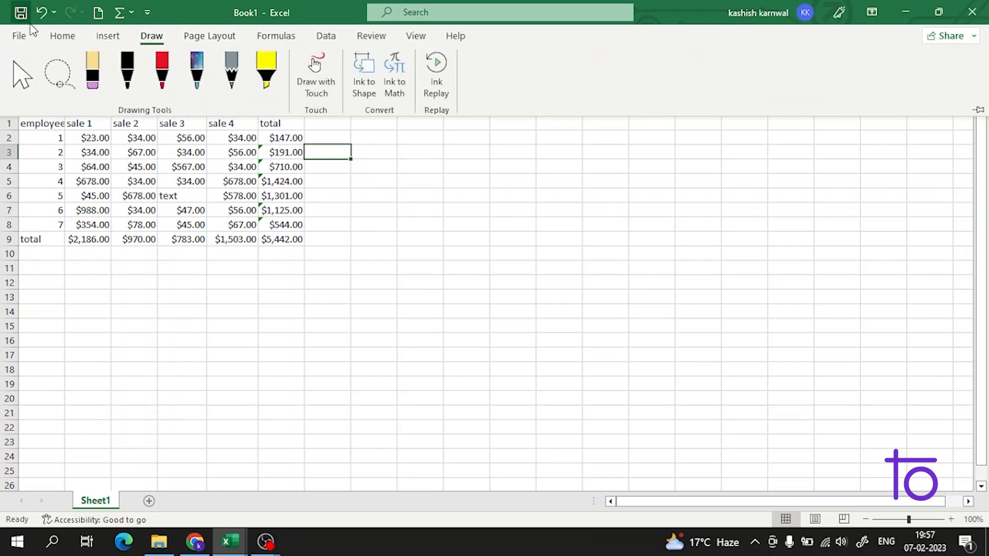
# Step: Collapse the ribbon and select cells G4 and G2 beside the totals
pyautogui.click(62, 36)
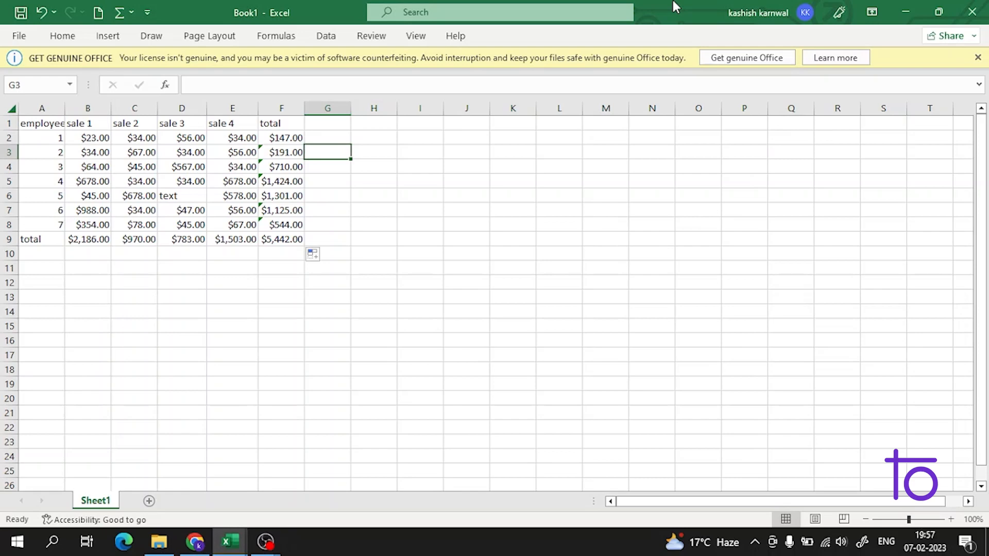
pyautogui.moveTo(793, 6)
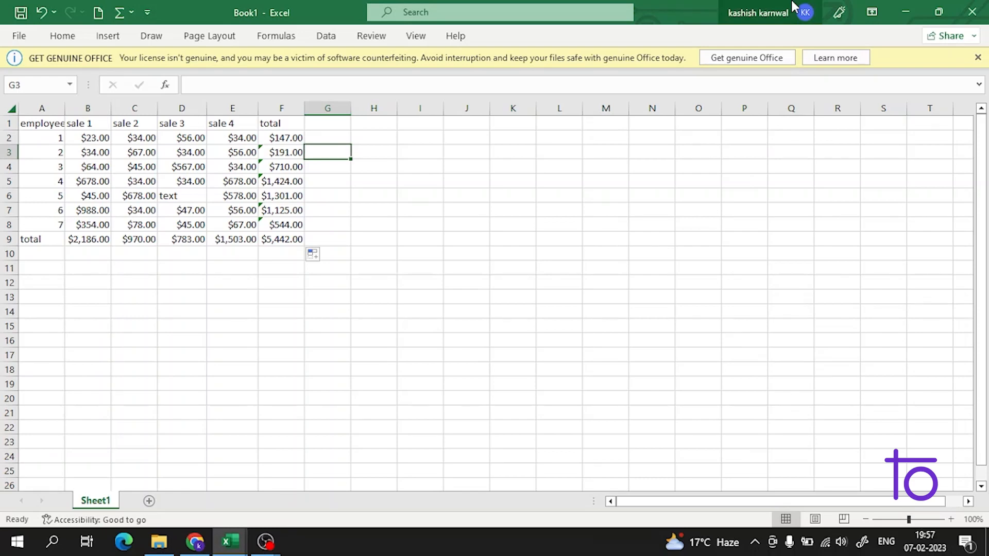
pyautogui.moveTo(274, 173)
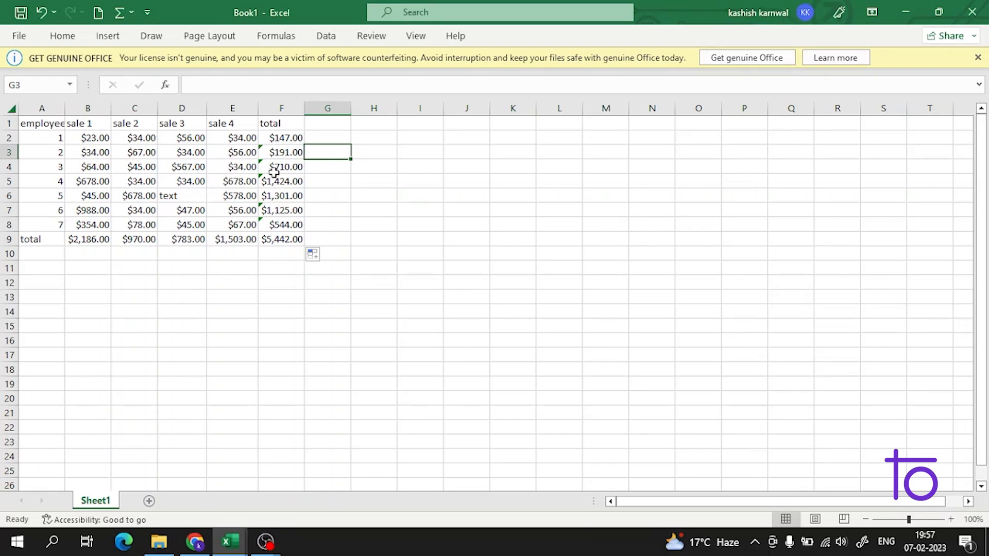
pyautogui.click(327, 166)
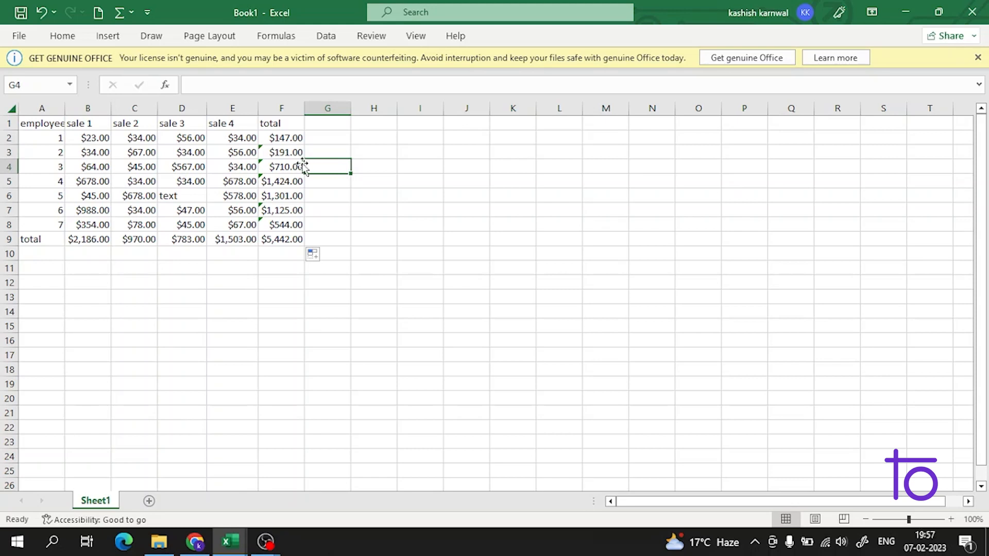
pyautogui.click(327, 138)
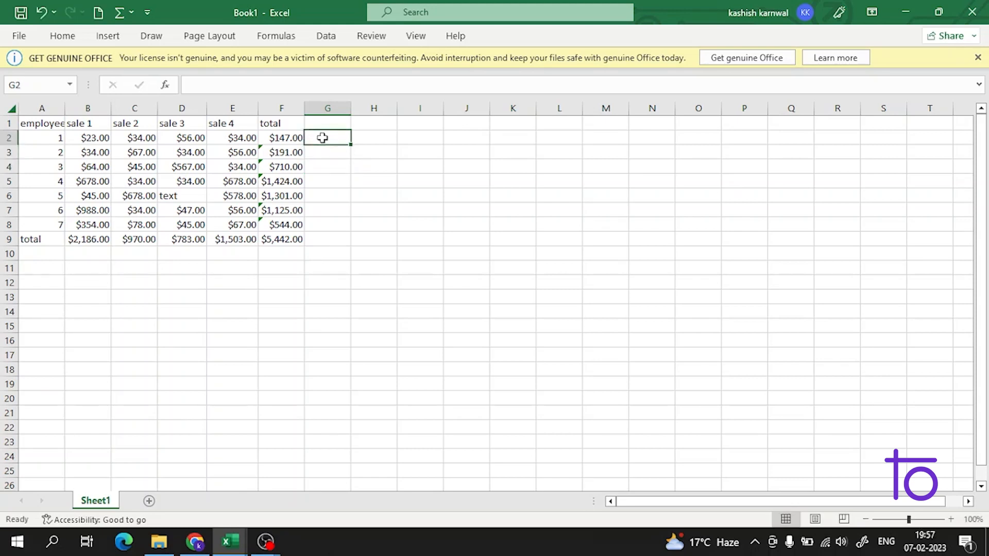